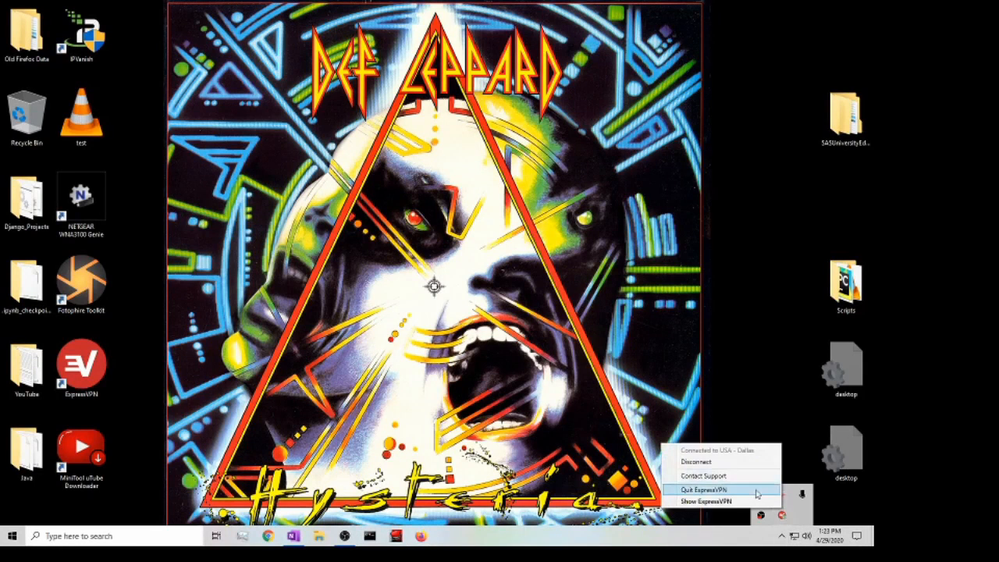
Quit the running ExpressVPN app from the tray and open Firefox on a blank tab
{"action": "left_click", "coordinate": [705, 501]}
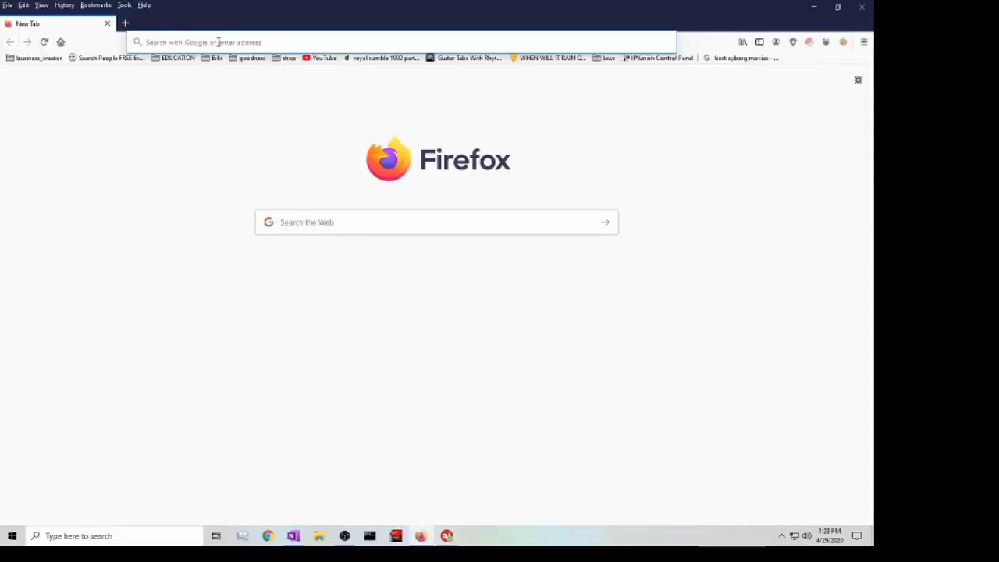
Enter a web address in Firefox's address bar to load the ExpressVPN homepage
{"action": "type", "text": "wikipedia.org"}
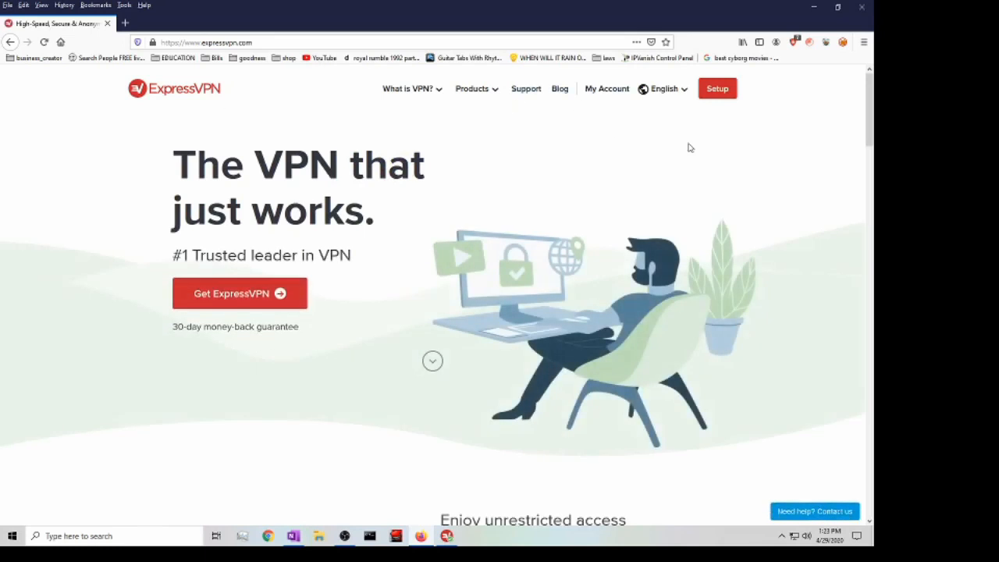
{"action": "mouse_move", "coordinate": [242, 292]}
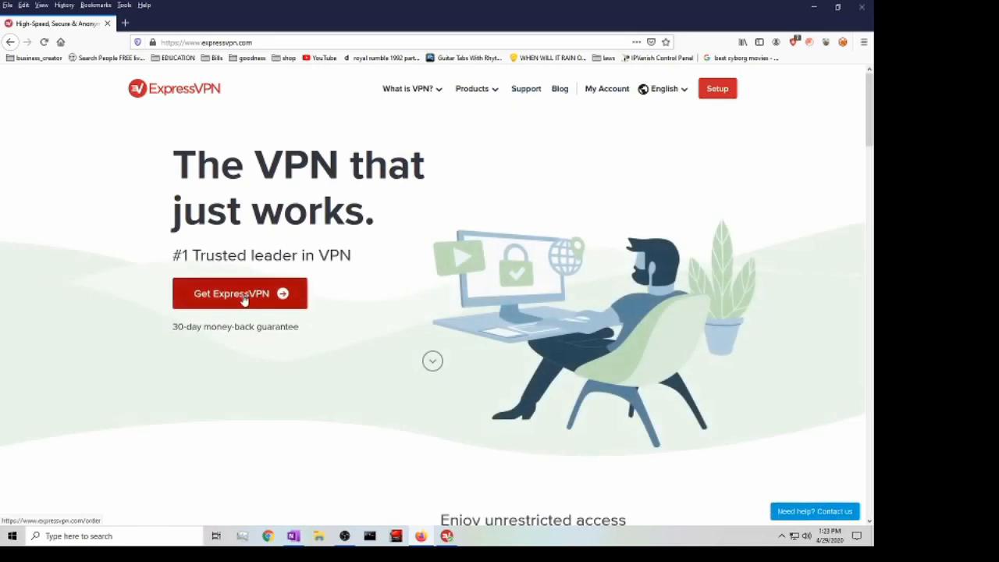
{"action": "mouse_move", "coordinate": [259, 318]}
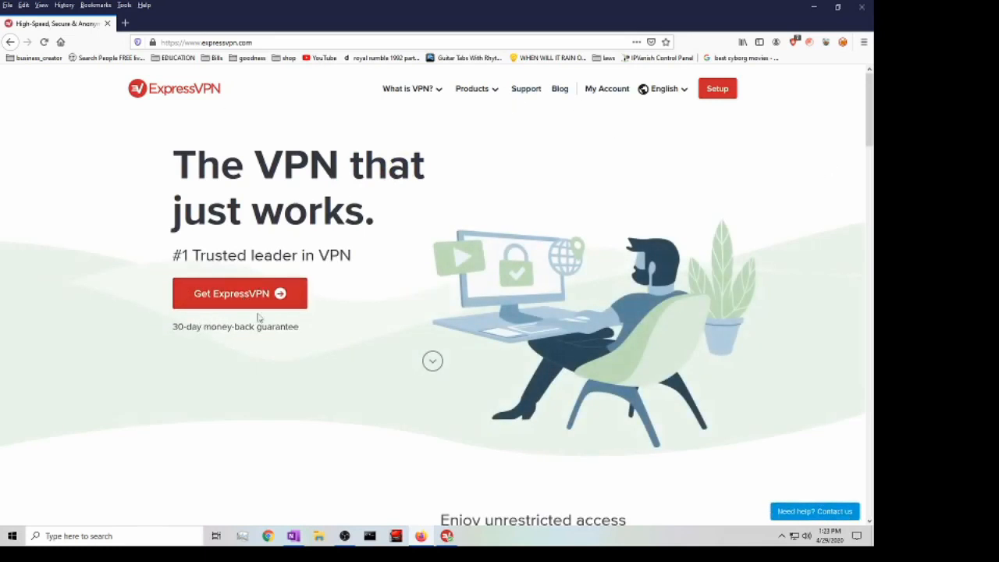
Review the ExpressVPN subscription plans and start the ExpressVPN for Windows download
{"action": "left_click", "coordinate": [240, 293]}
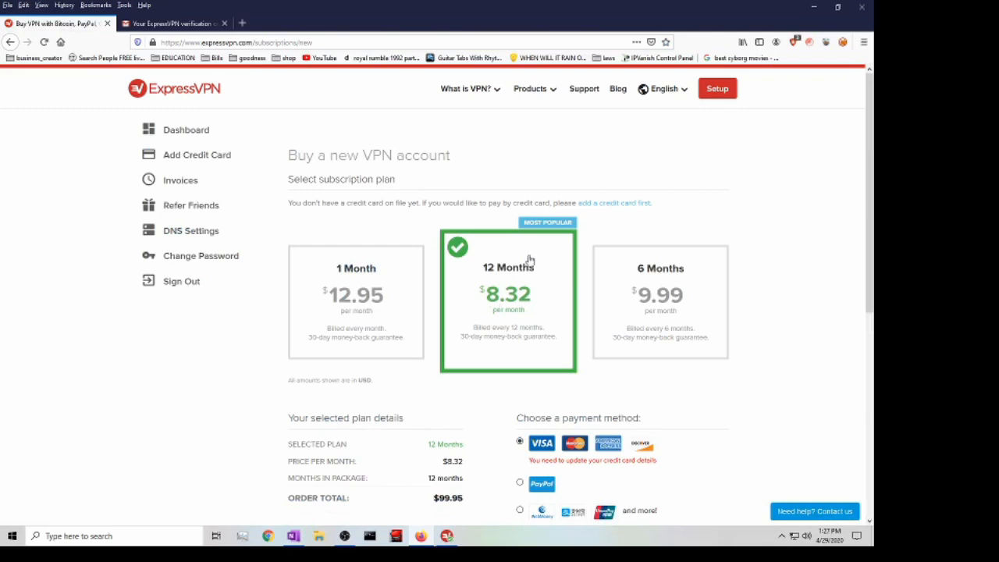
{"action": "mouse_move", "coordinate": [510, 281]}
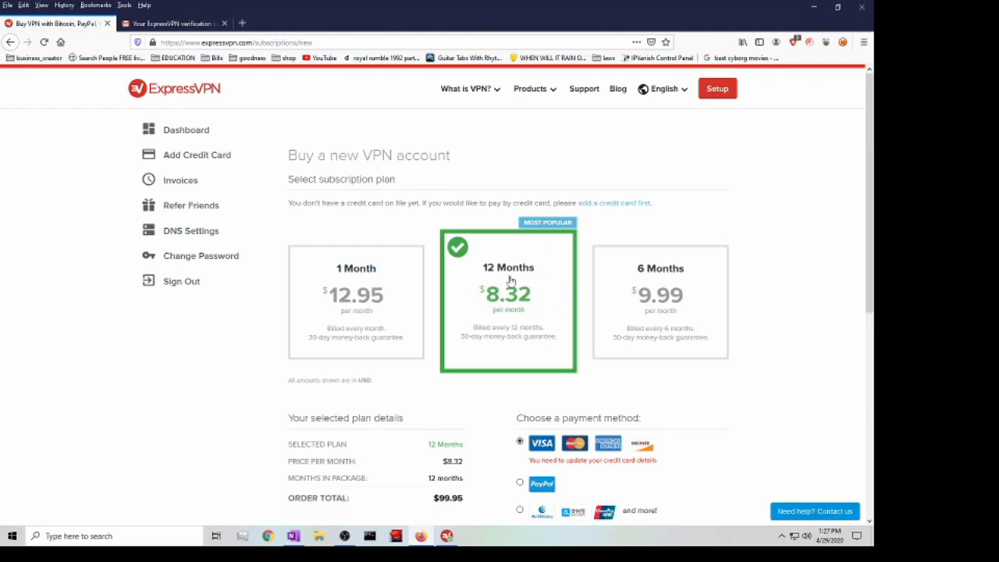
{"action": "mouse_move", "coordinate": [461, 278]}
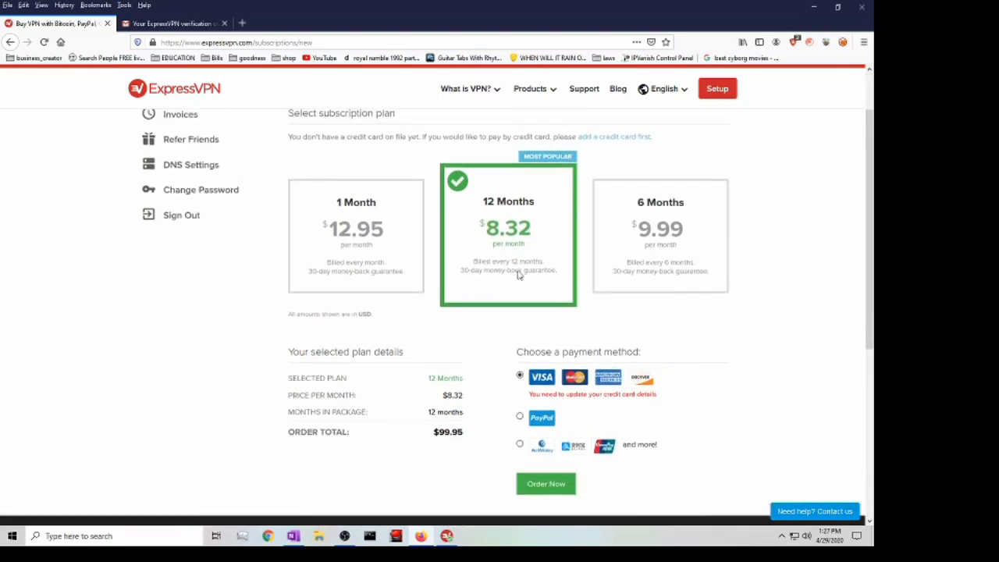
{"action": "scroll", "scroll_direction": "down", "scroll_amount": 3}
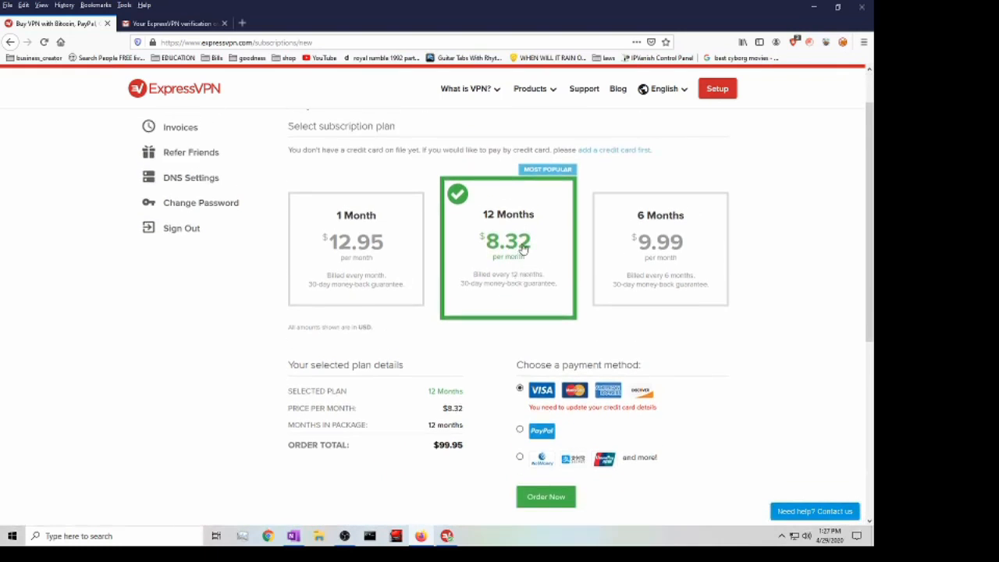
{"action": "mouse_move", "coordinate": [507, 234]}
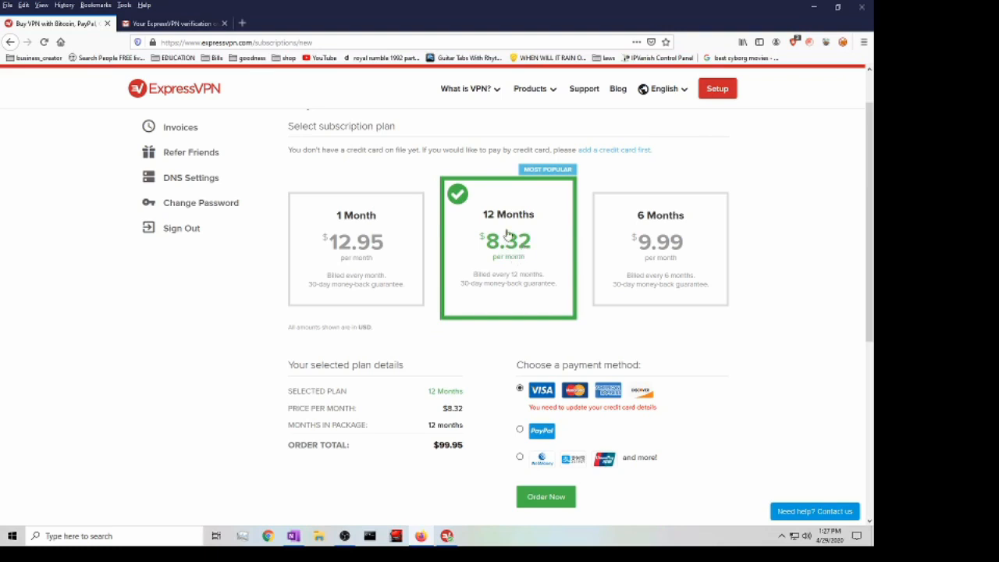
{"action": "mouse_move", "coordinate": [516, 246]}
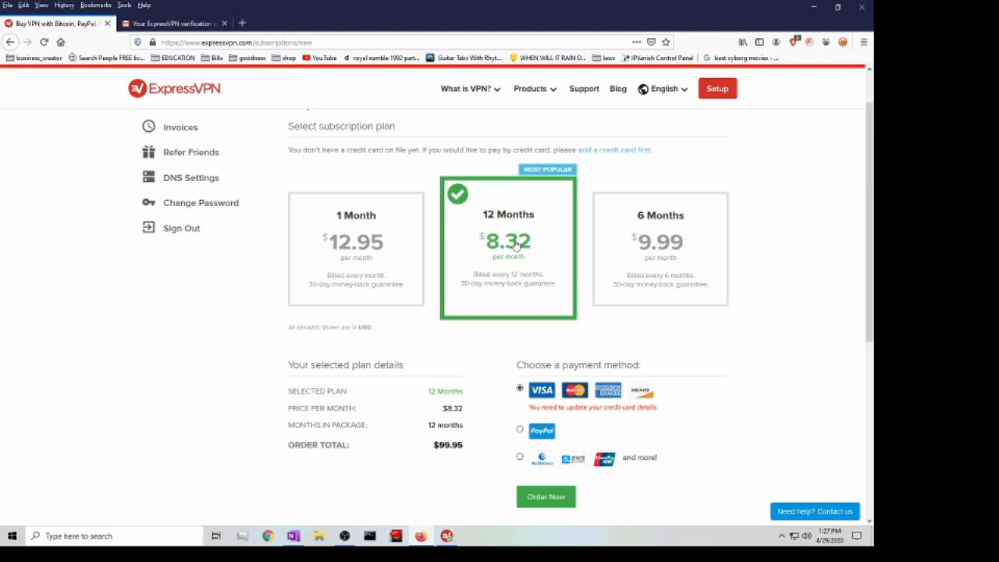
{"action": "scroll", "scroll_direction": "up", "scroll_amount": 3}
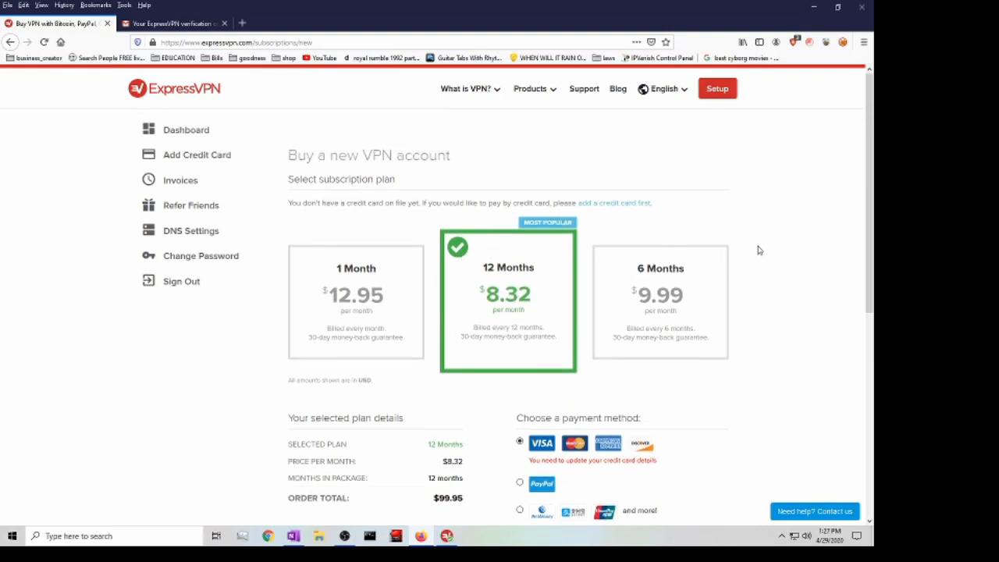
{"action": "mouse_move", "coordinate": [821, 259]}
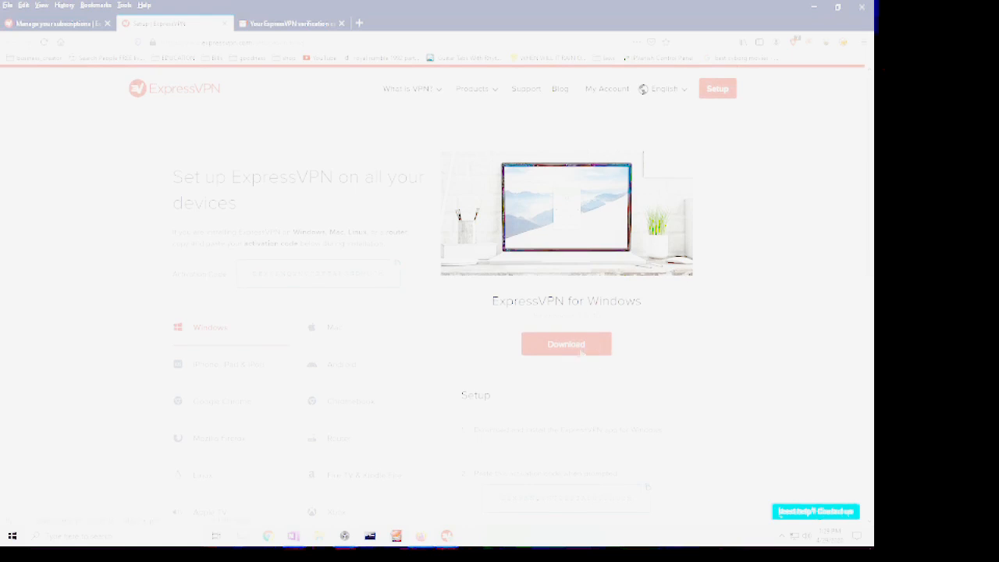
{"action": "left_click", "coordinate": [566, 344]}
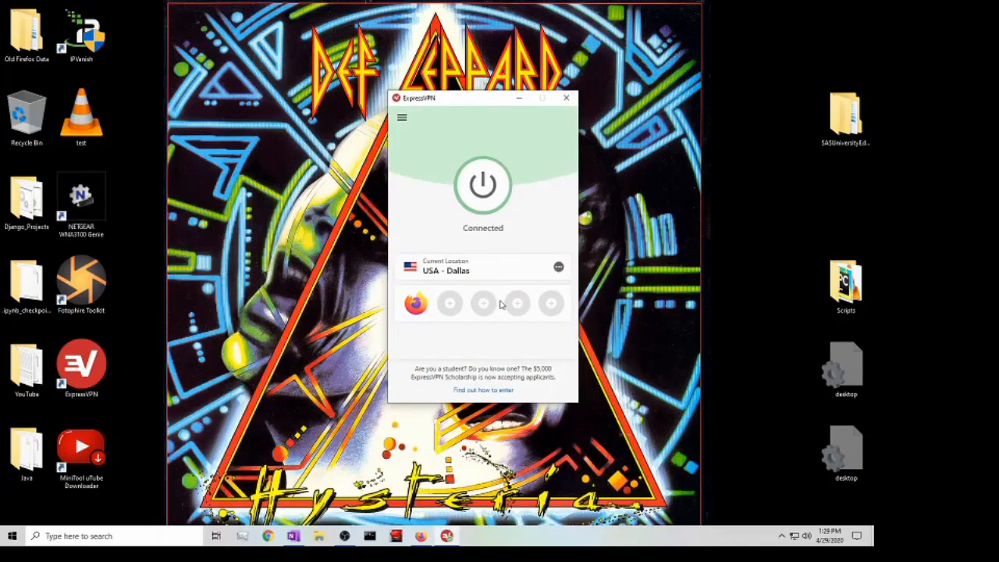
{"action": "mouse_move", "coordinate": [406, 273]}
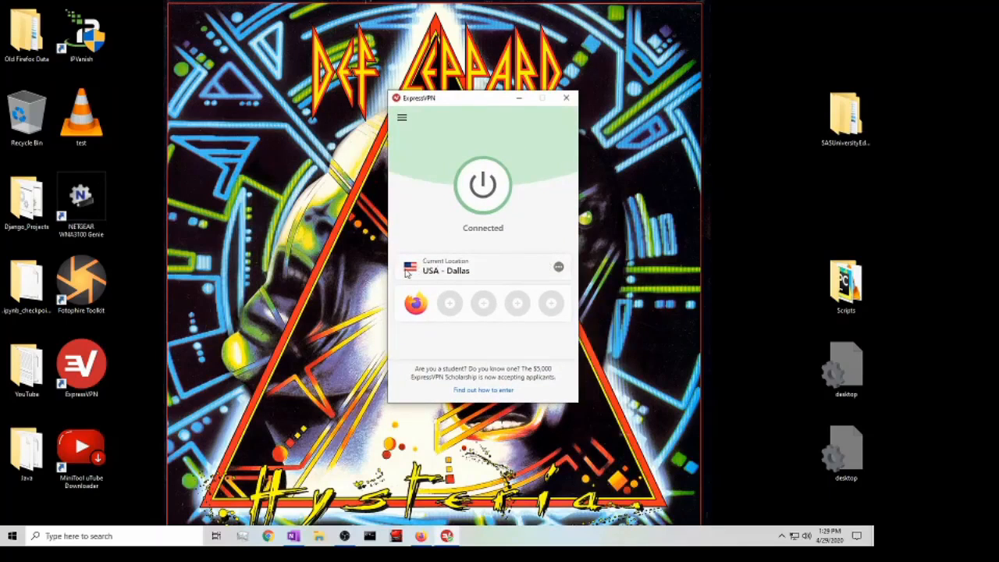
{"action": "mouse_move", "coordinate": [443, 274]}
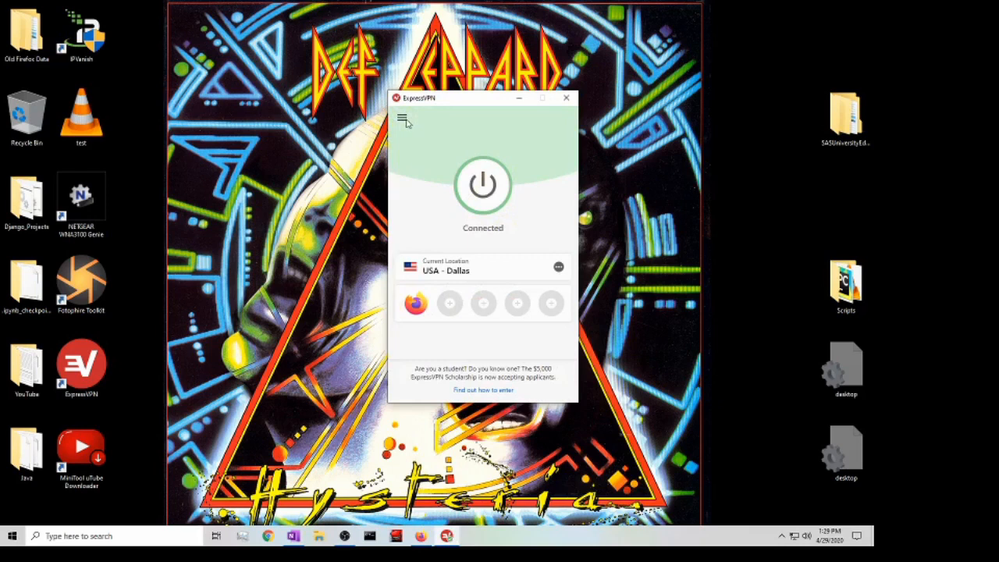
{"action": "left_click", "coordinate": [559, 267]}
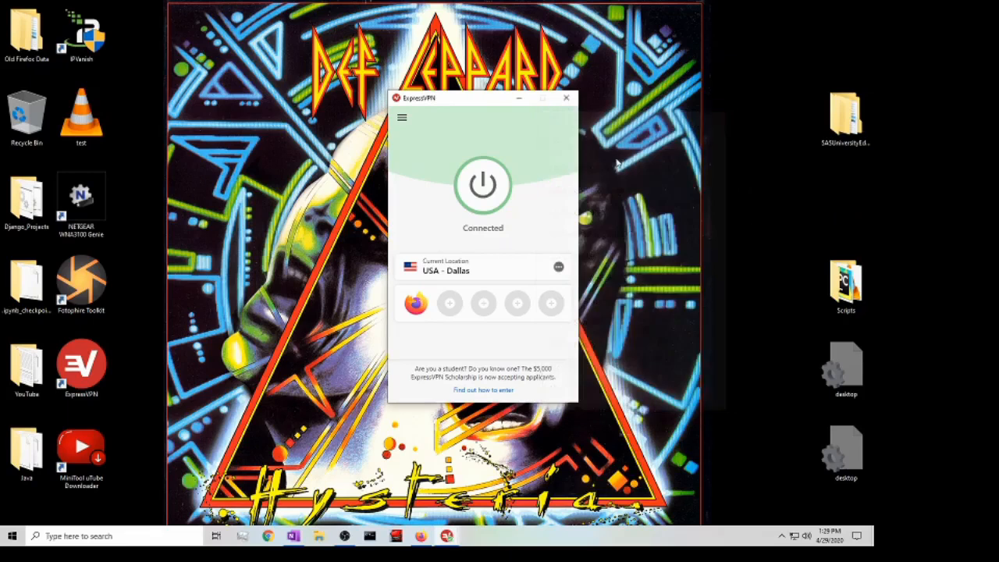
{"action": "mouse_move", "coordinate": [538, 353]}
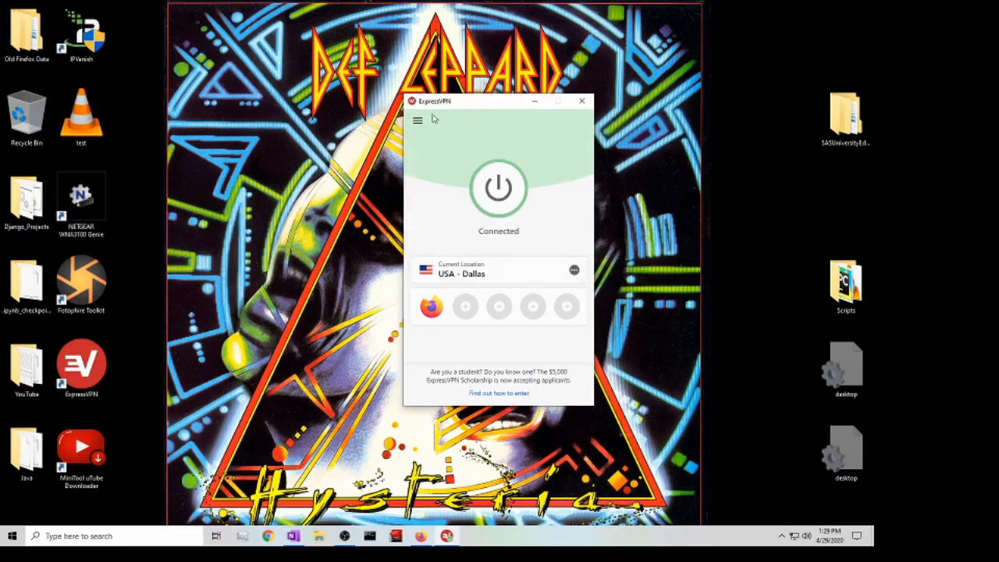
{"action": "left_click", "coordinate": [418, 120]}
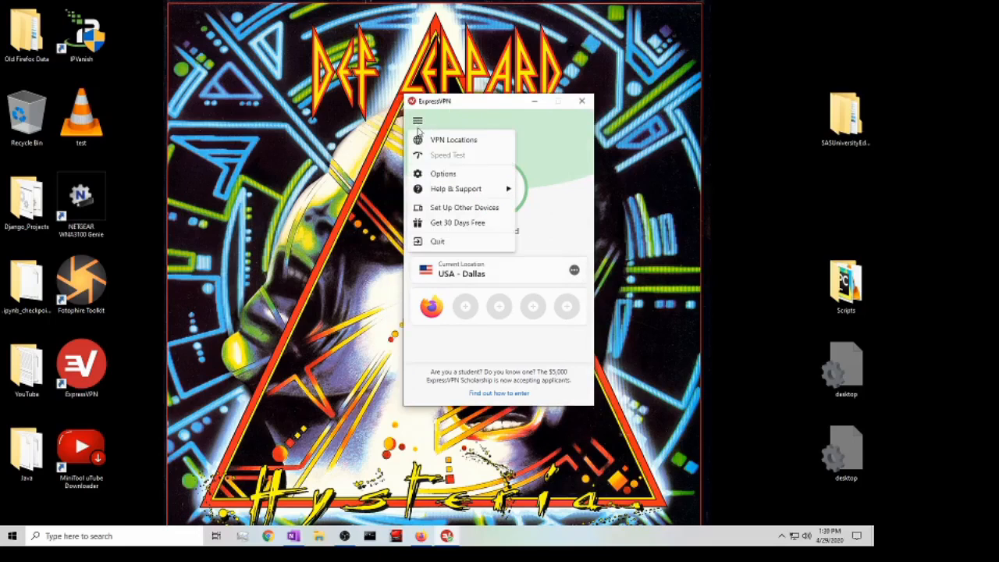
{"action": "left_click", "coordinate": [453, 139]}
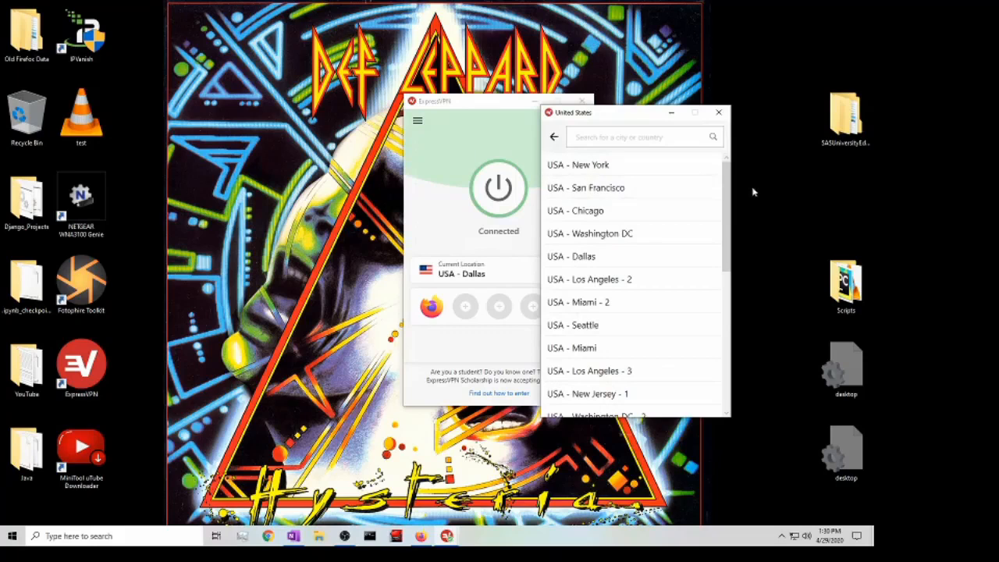
{"action": "left_click", "coordinate": [718, 112]}
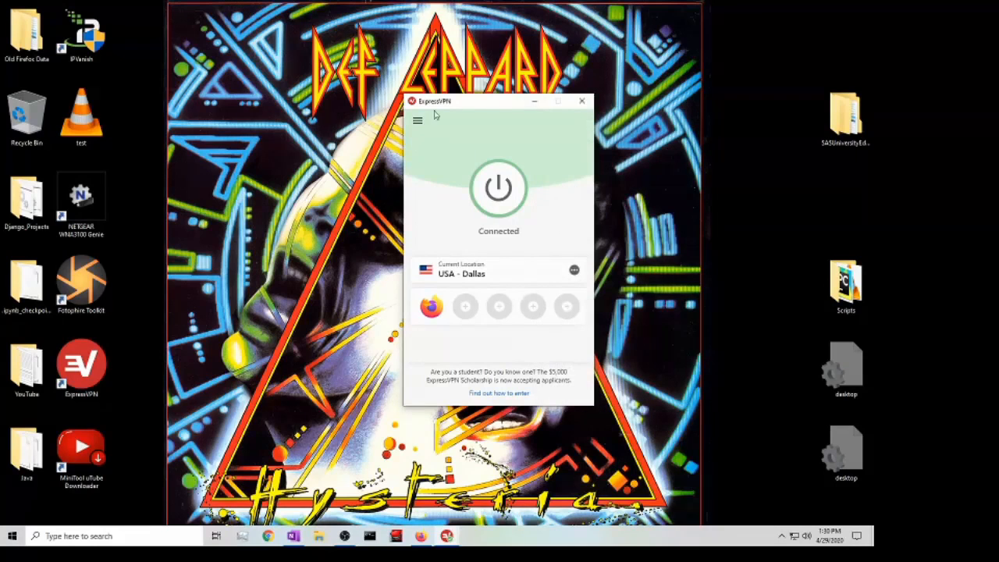
Show ExpressVPN's General options, leaving 'Manage connection on a per-app basis' unchecked
{"action": "left_click", "coordinate": [418, 120]}
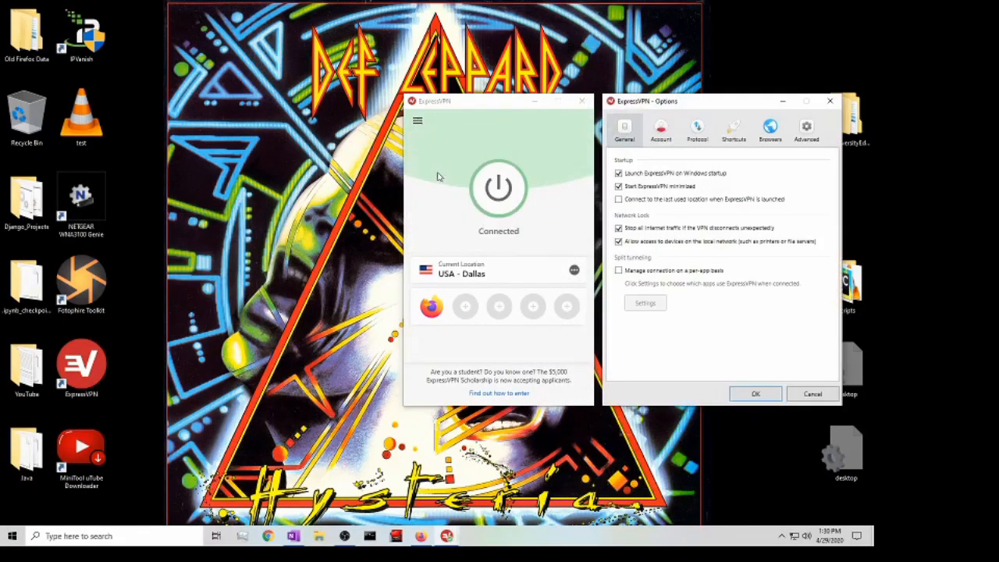
{"action": "mouse_move", "coordinate": [624, 149]}
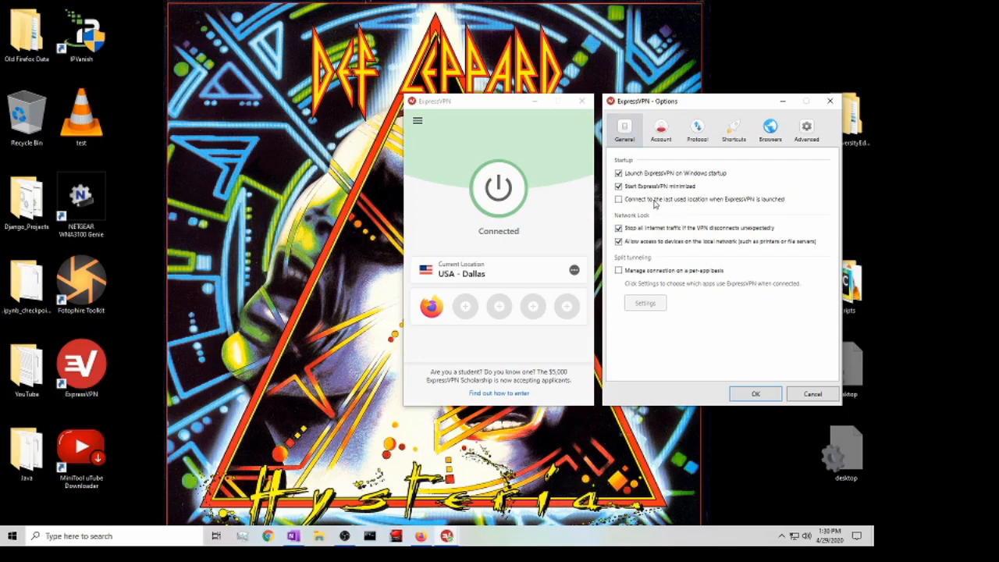
{"action": "mouse_move", "coordinate": [712, 211]}
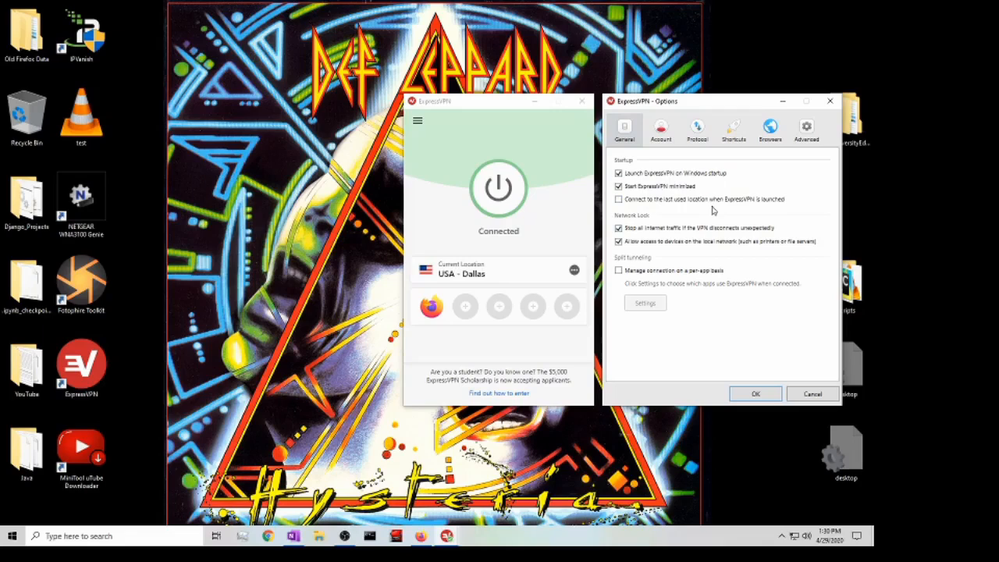
{"action": "mouse_move", "coordinate": [672, 272]}
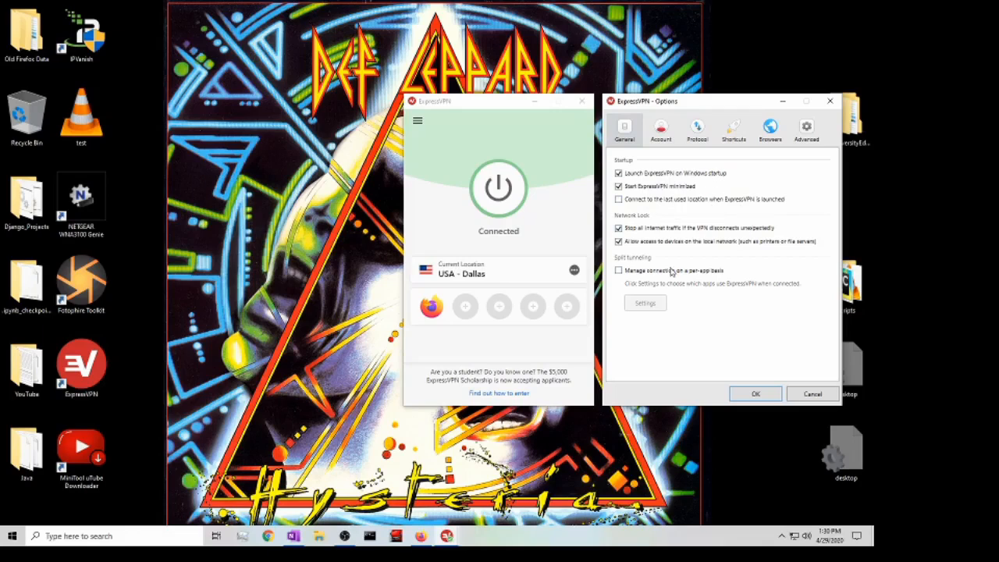
{"action": "mouse_move", "coordinate": [695, 302]}
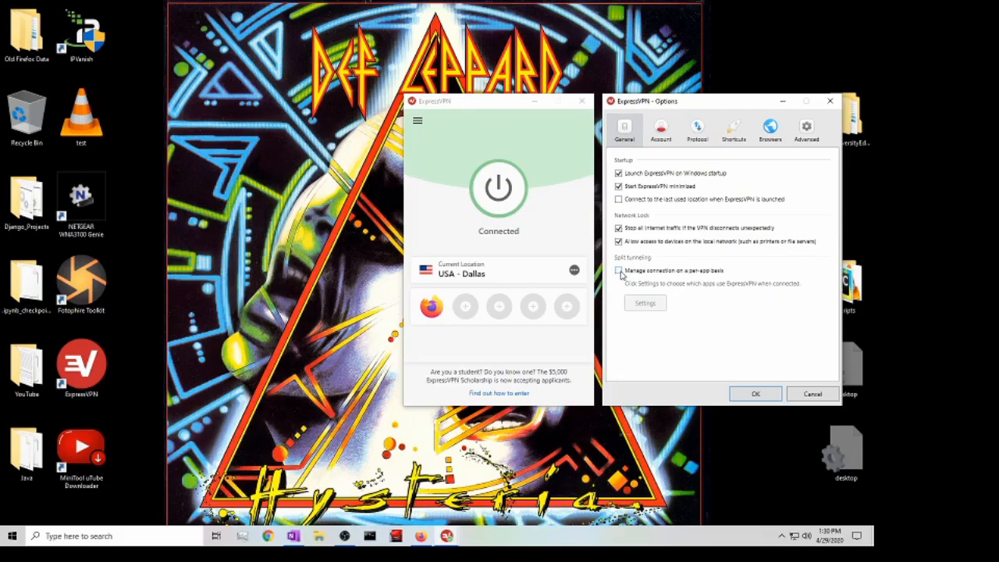
{"action": "mouse_move", "coordinate": [687, 283]}
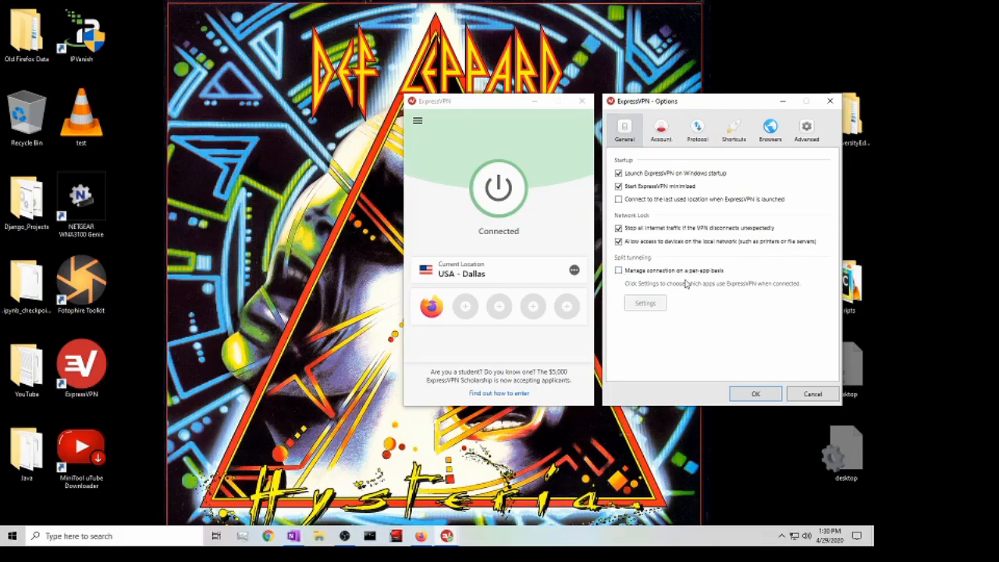
{"action": "mouse_move", "coordinate": [708, 275]}
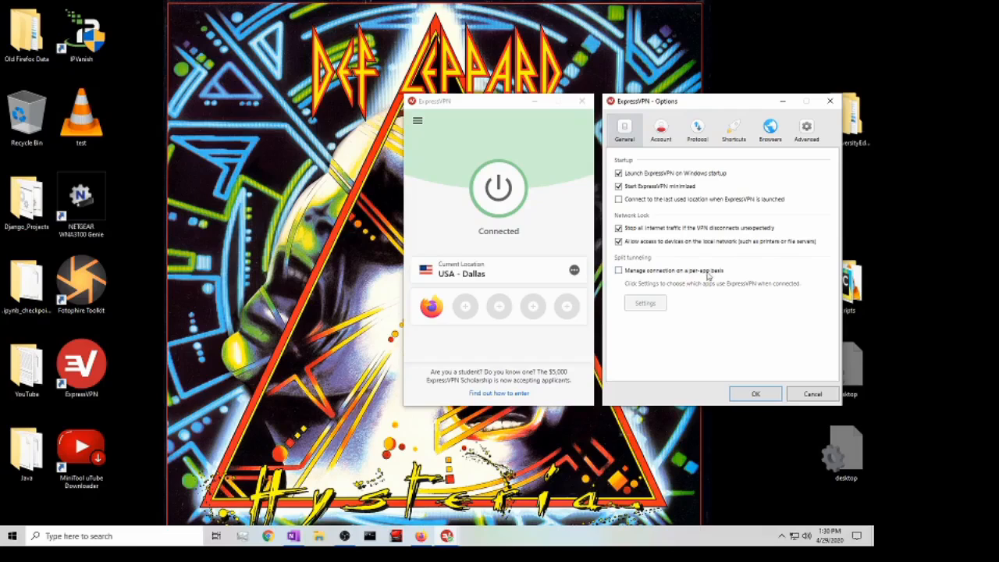
{"action": "mouse_move", "coordinate": [648, 127]}
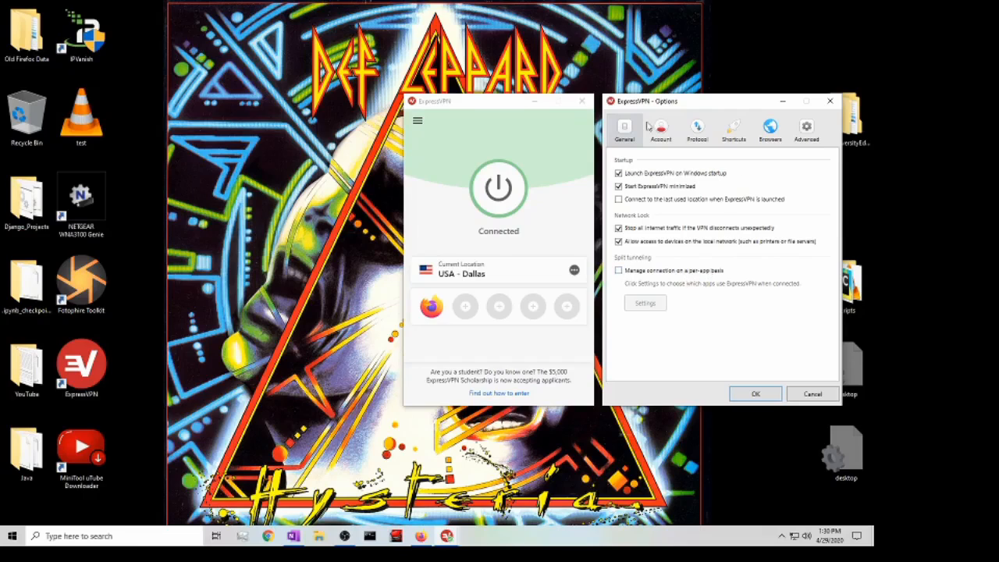
Browse the Account, Protocol, Shortcuts and Browsers option tabs, ending on Chrome and Firefox extensions
{"action": "left_click", "coordinate": [660, 130]}
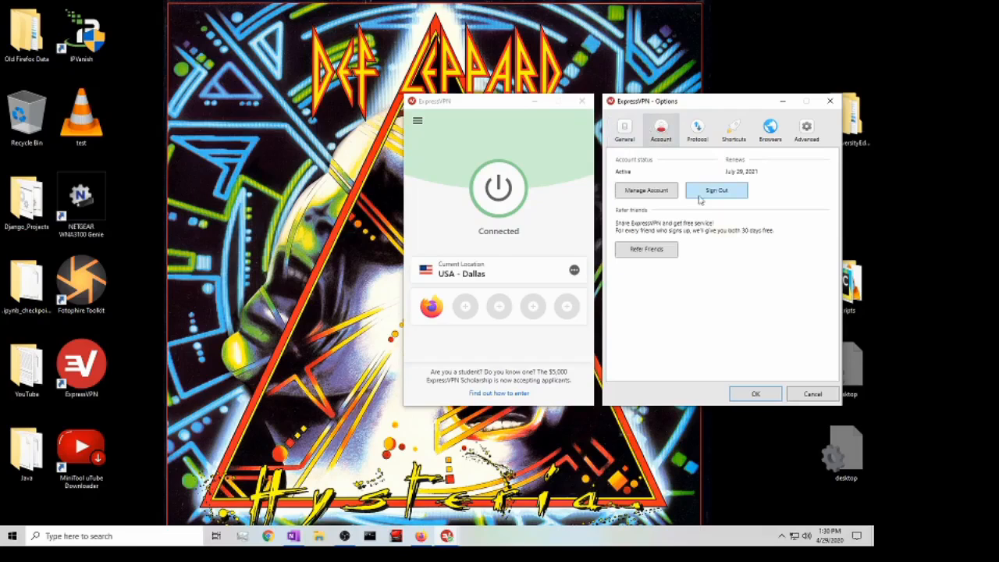
{"action": "mouse_move", "coordinate": [694, 157]}
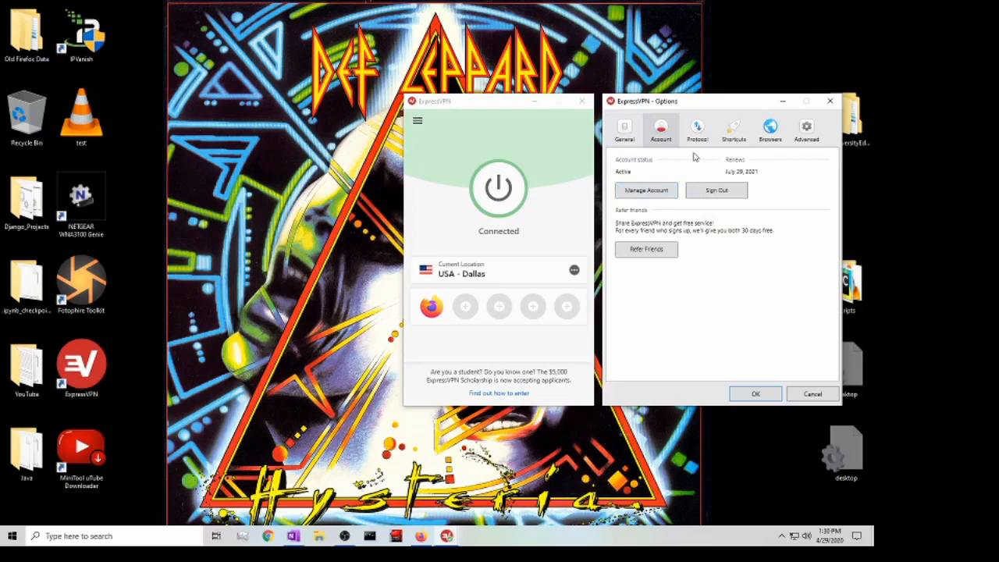
{"action": "left_click", "coordinate": [696, 130]}
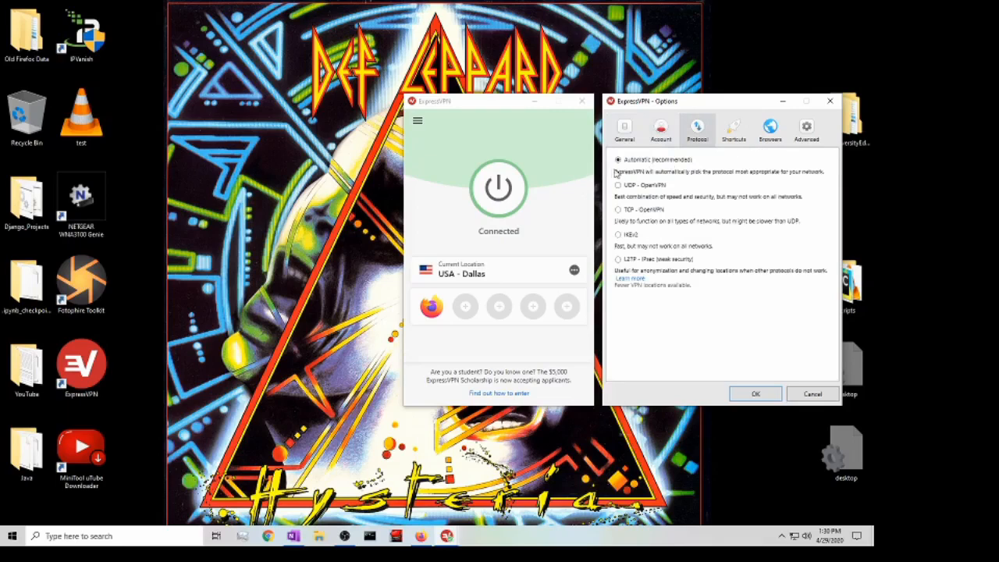
{"action": "mouse_move", "coordinate": [673, 166]}
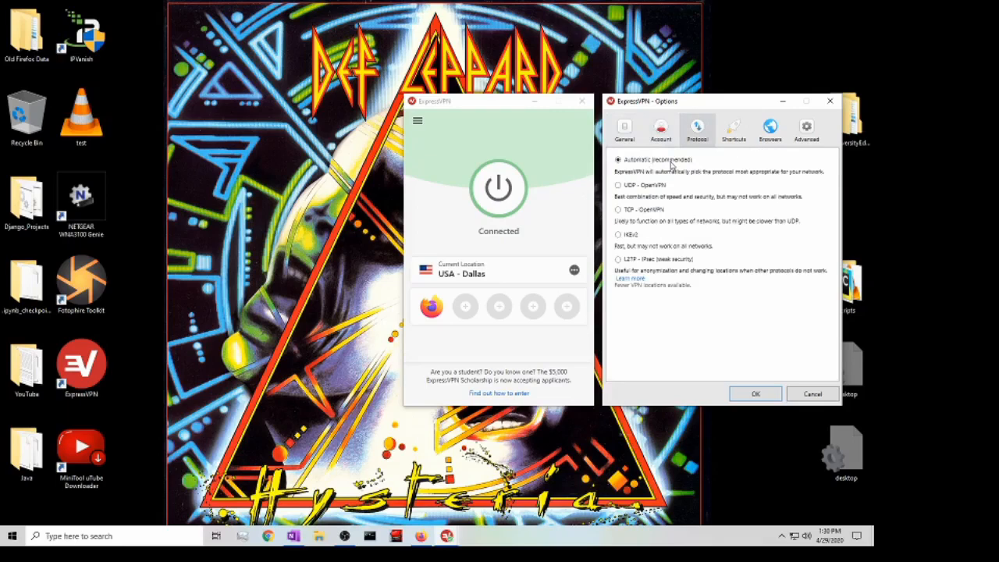
{"action": "mouse_move", "coordinate": [664, 191]}
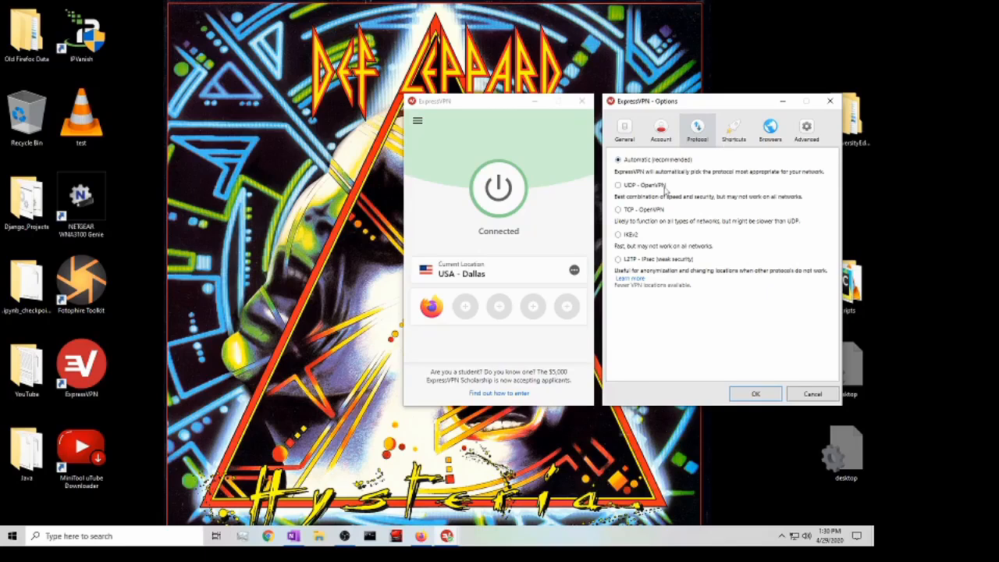
{"action": "mouse_move", "coordinate": [663, 193]}
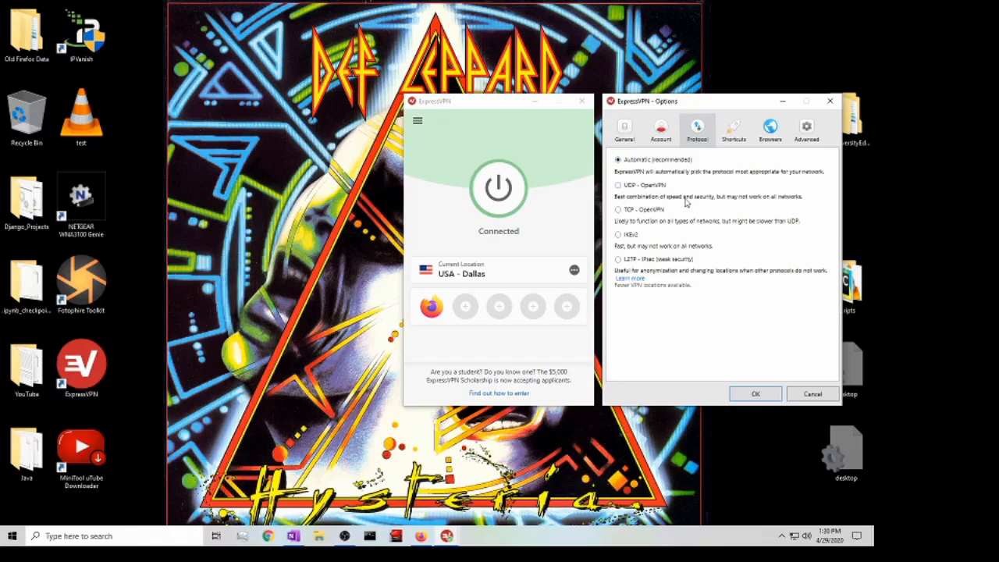
{"action": "mouse_move", "coordinate": [724, 199]}
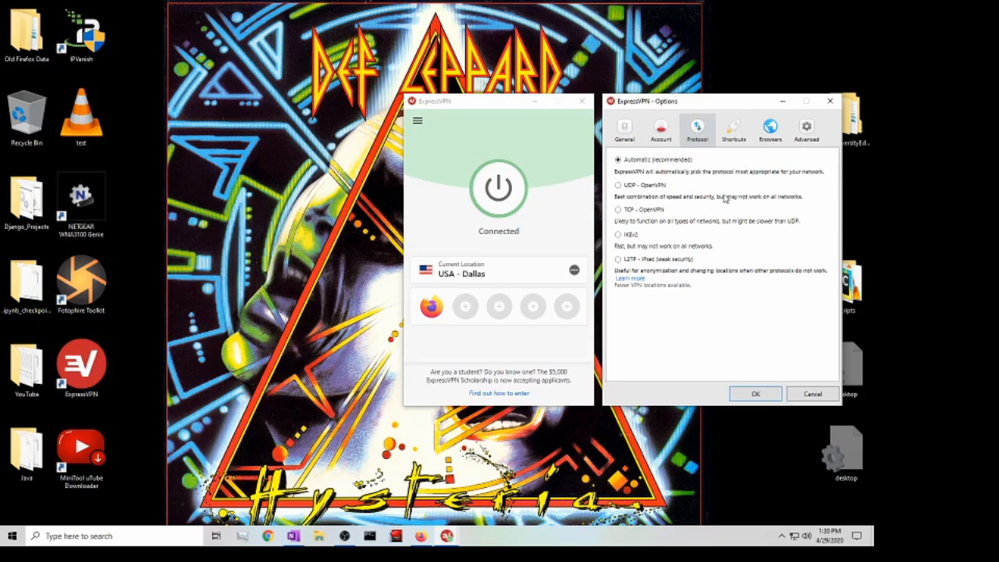
{"action": "mouse_move", "coordinate": [669, 201]}
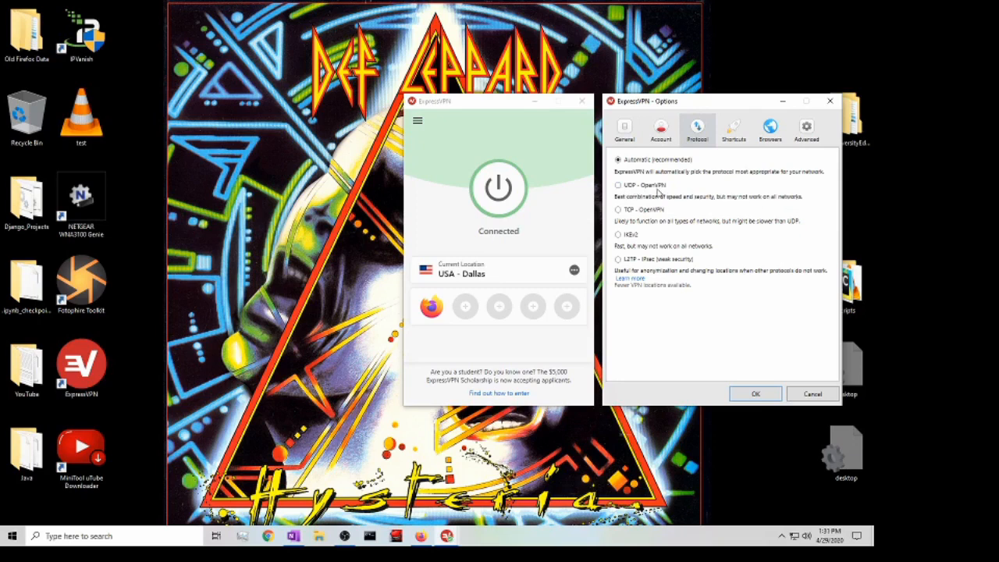
{"action": "mouse_move", "coordinate": [693, 217]}
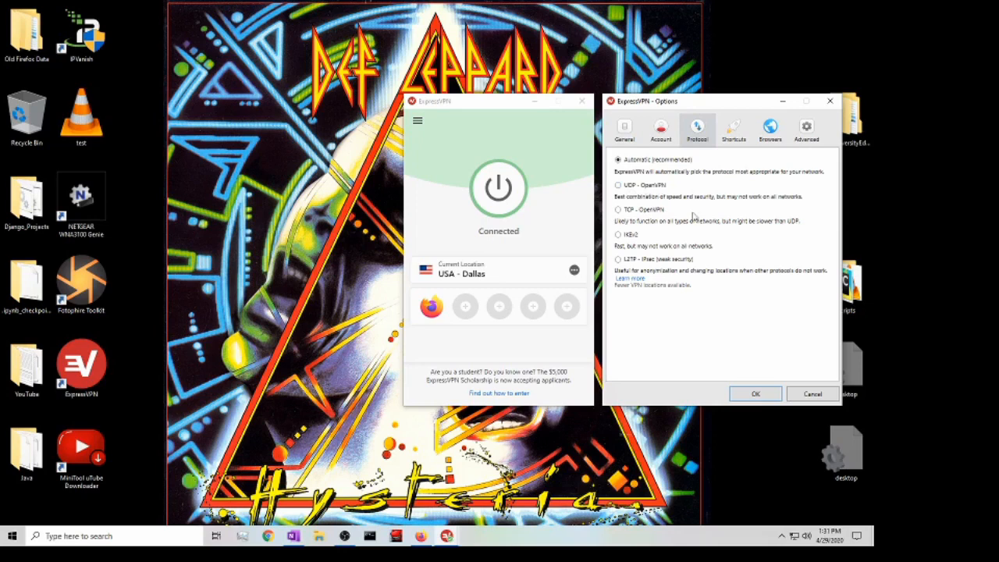
{"action": "mouse_move", "coordinate": [662, 227]}
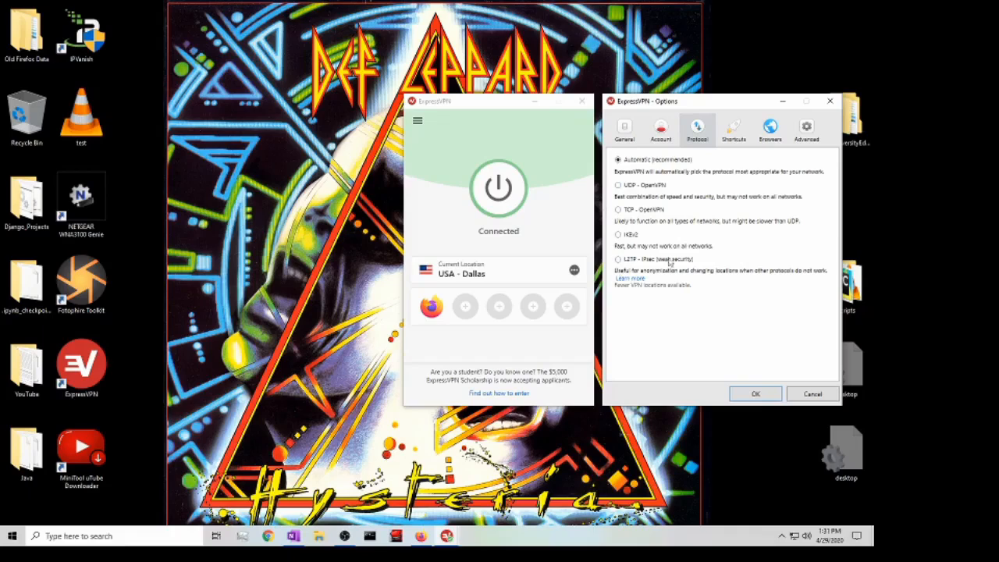
{"action": "mouse_move", "coordinate": [652, 164]}
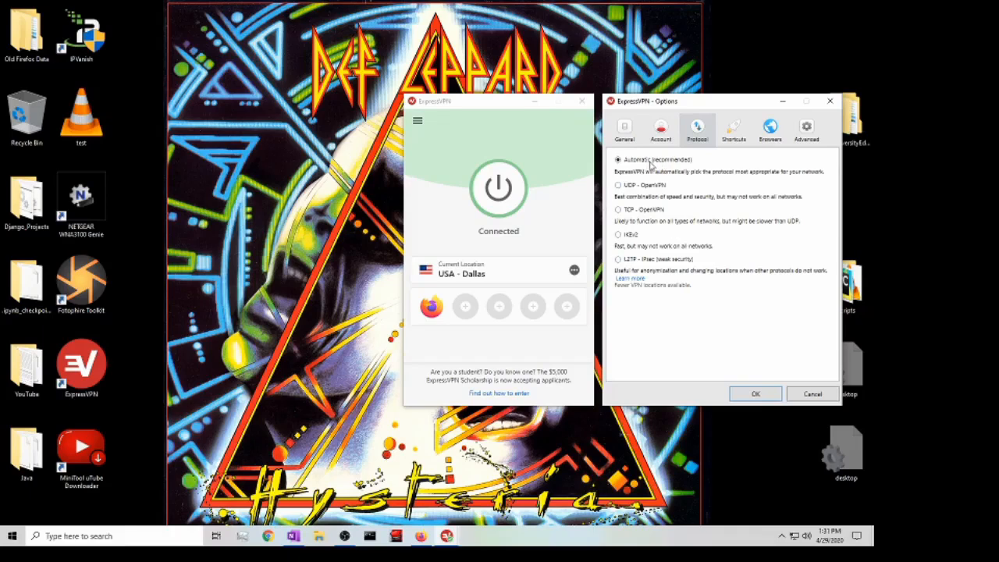
{"action": "mouse_move", "coordinate": [720, 148]}
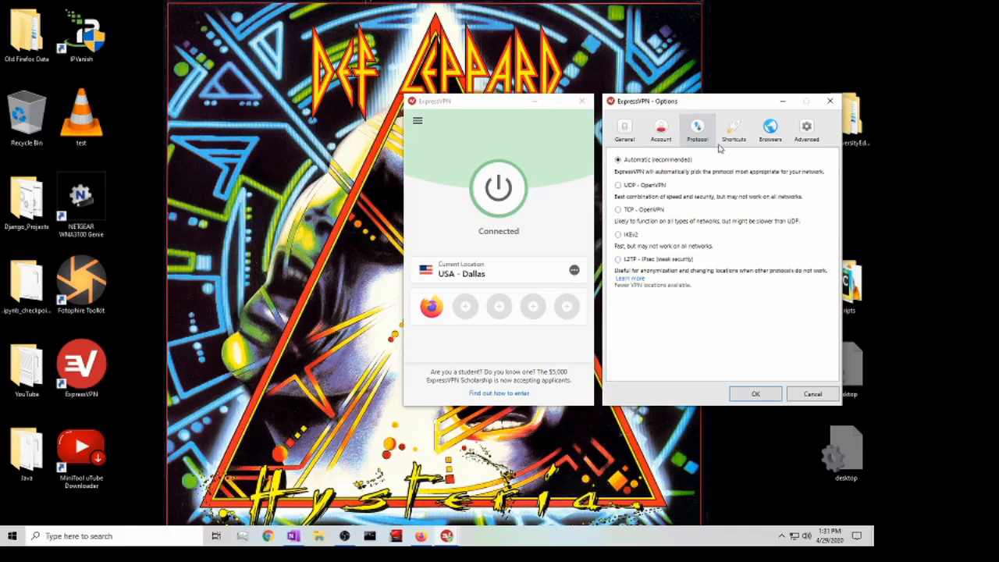
{"action": "left_click", "coordinate": [733, 129]}
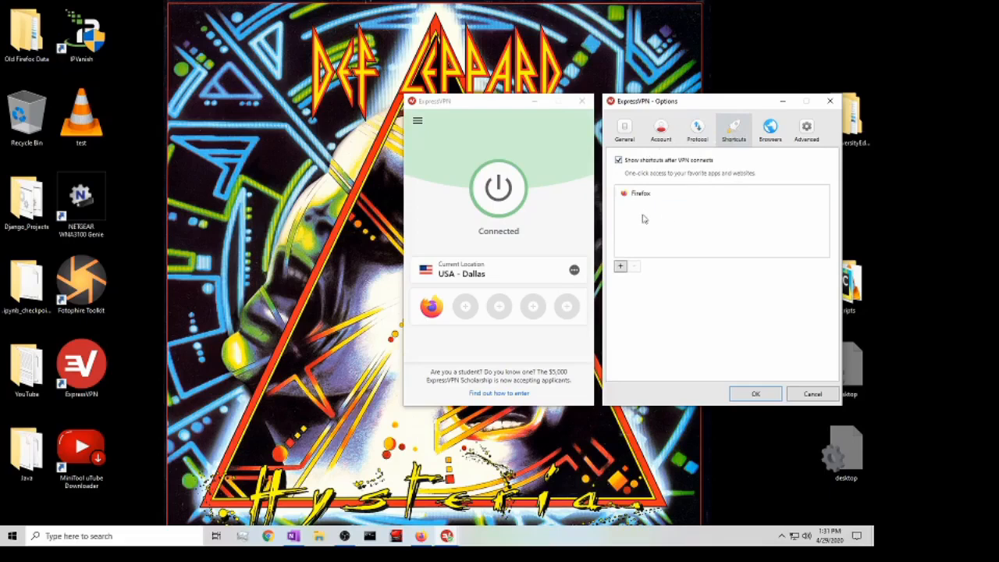
{"action": "left_click", "coordinate": [770, 129]}
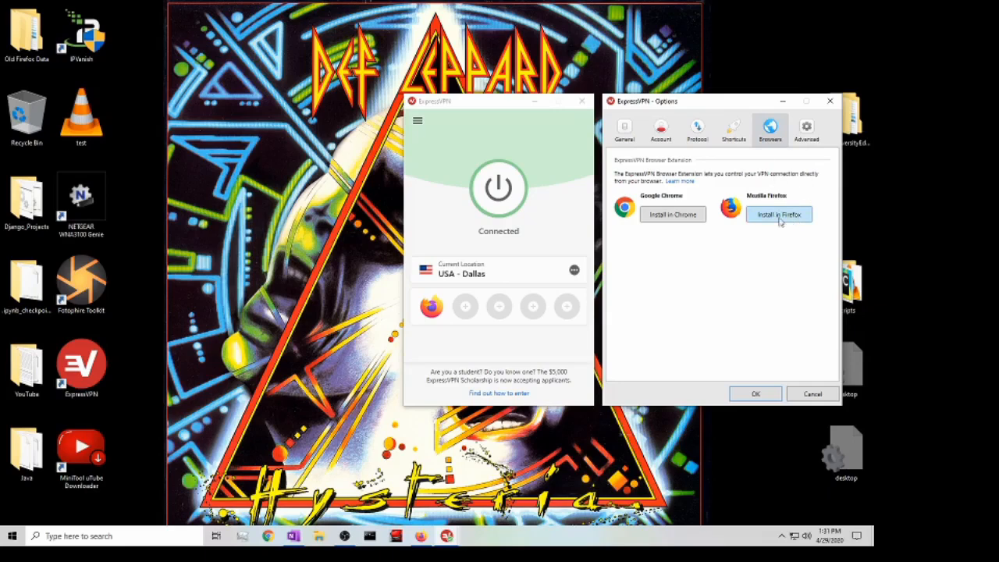
{"action": "mouse_move", "coordinate": [691, 294]}
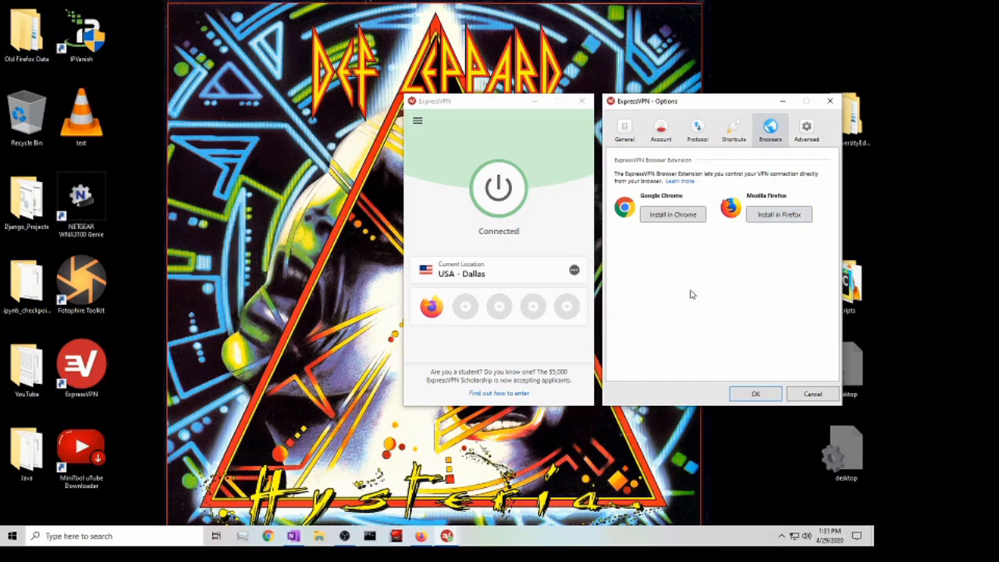
{"action": "mouse_move", "coordinate": [788, 256]}
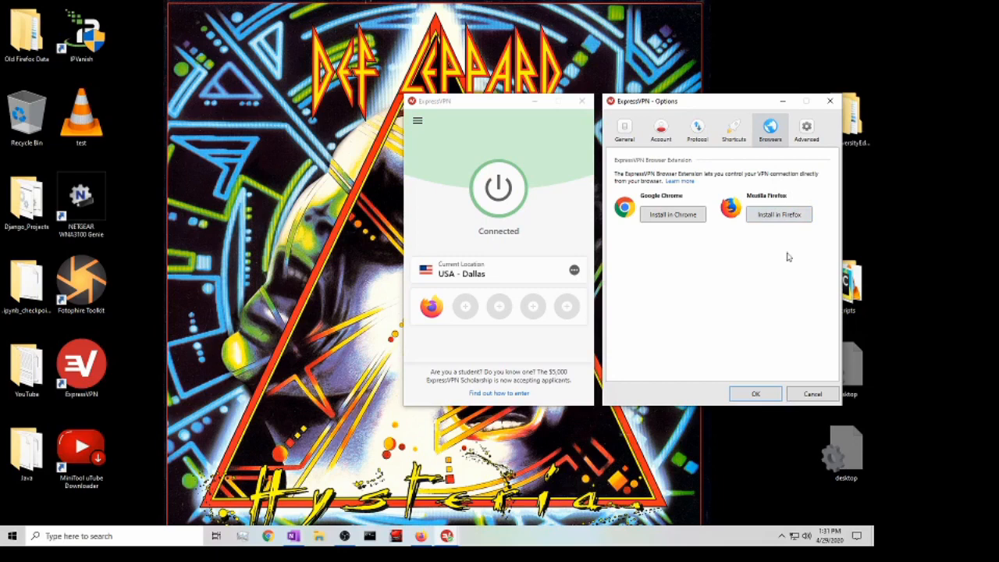
{"action": "mouse_move", "coordinate": [793, 247]}
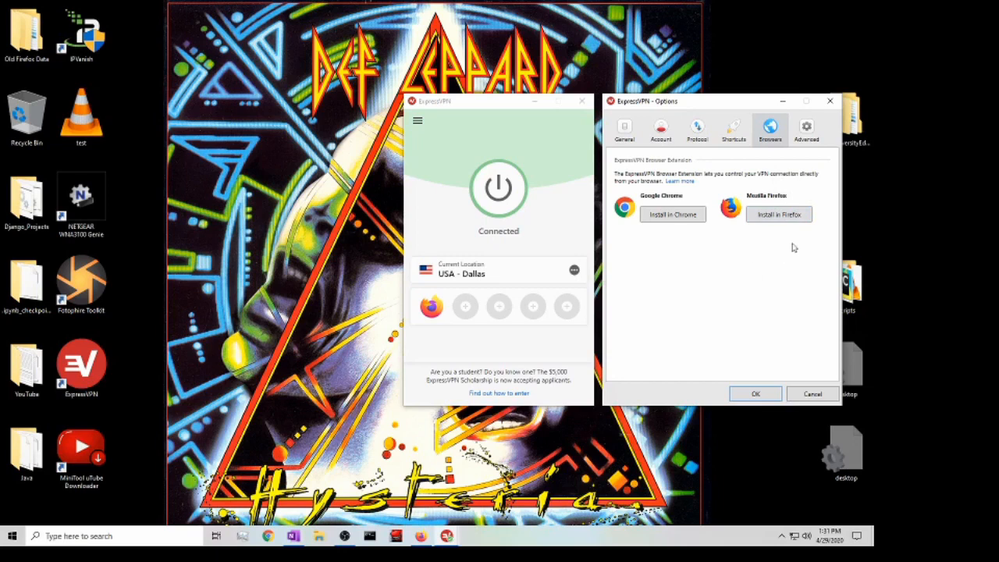
Review the Advanced options for IPv6 leak protection and DNS settings
{"action": "left_click", "coordinate": [806, 129]}
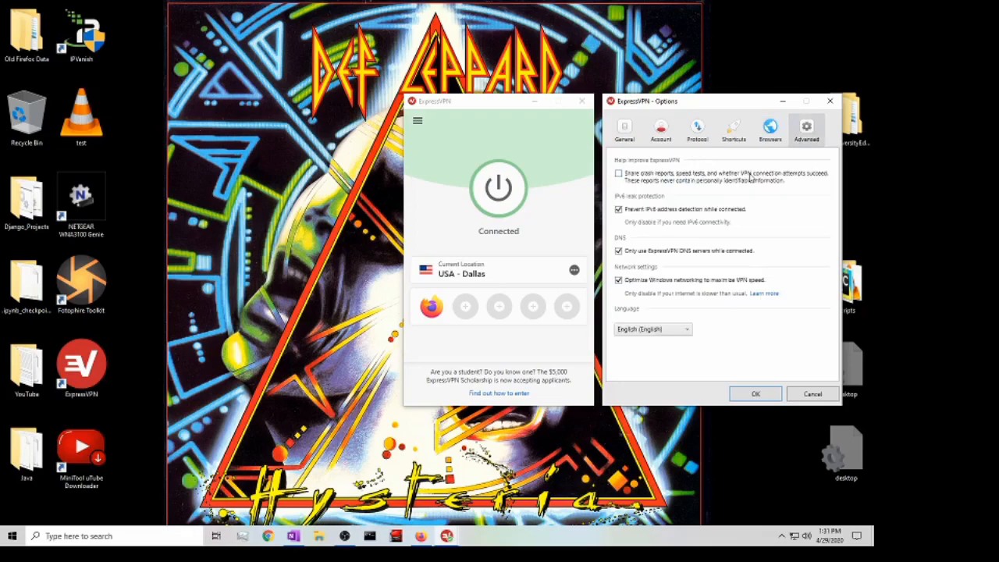
{"action": "mouse_move", "coordinate": [632, 308]}
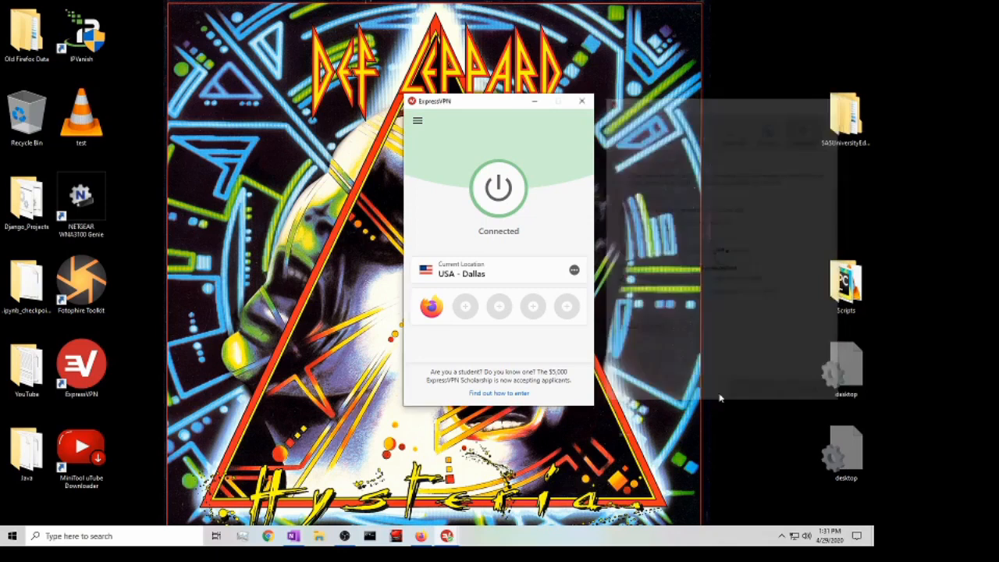
{"action": "left_click", "coordinate": [574, 270]}
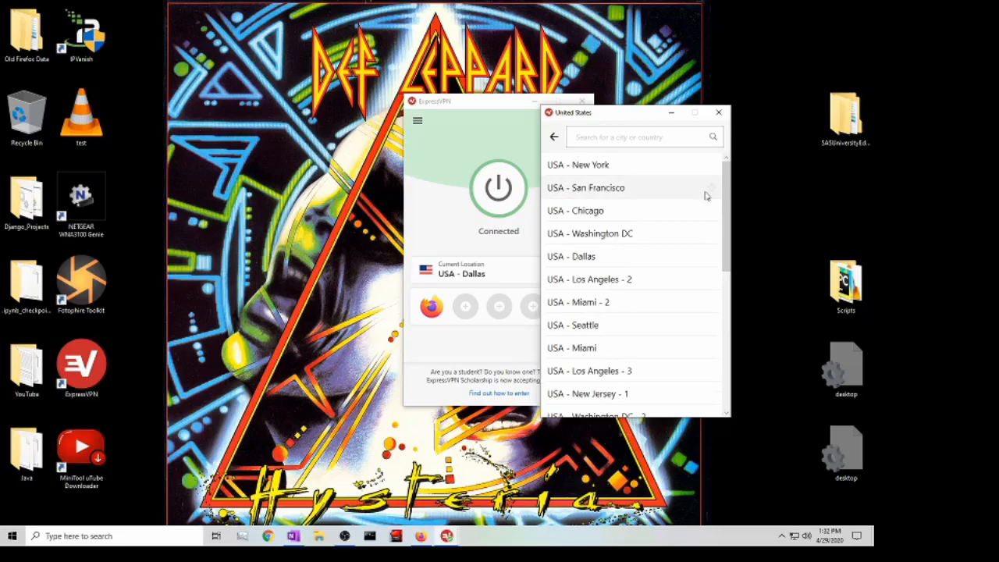
{"action": "mouse_move", "coordinate": [731, 201]}
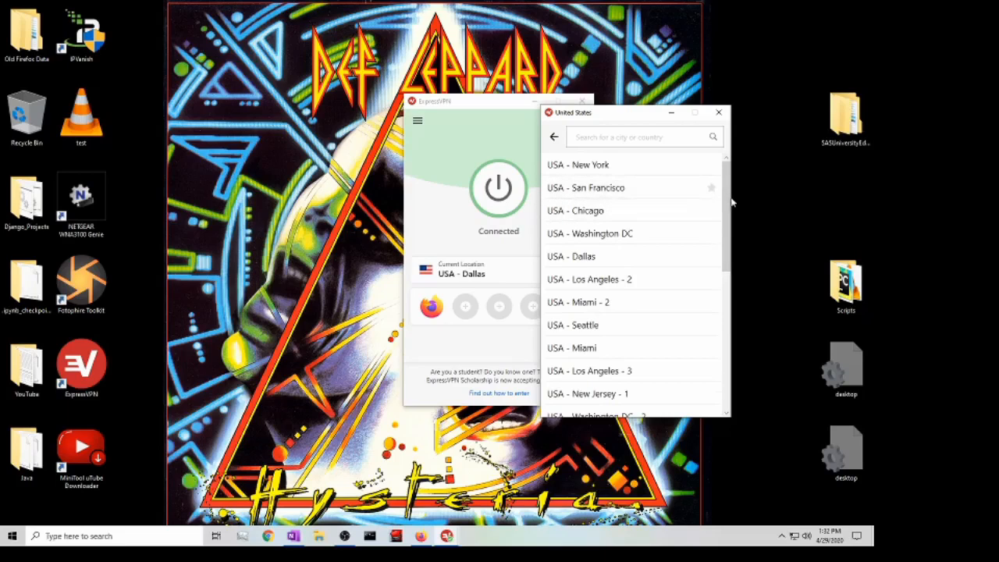
{"action": "scroll", "scroll_direction": "down", "scroll_amount": 3}
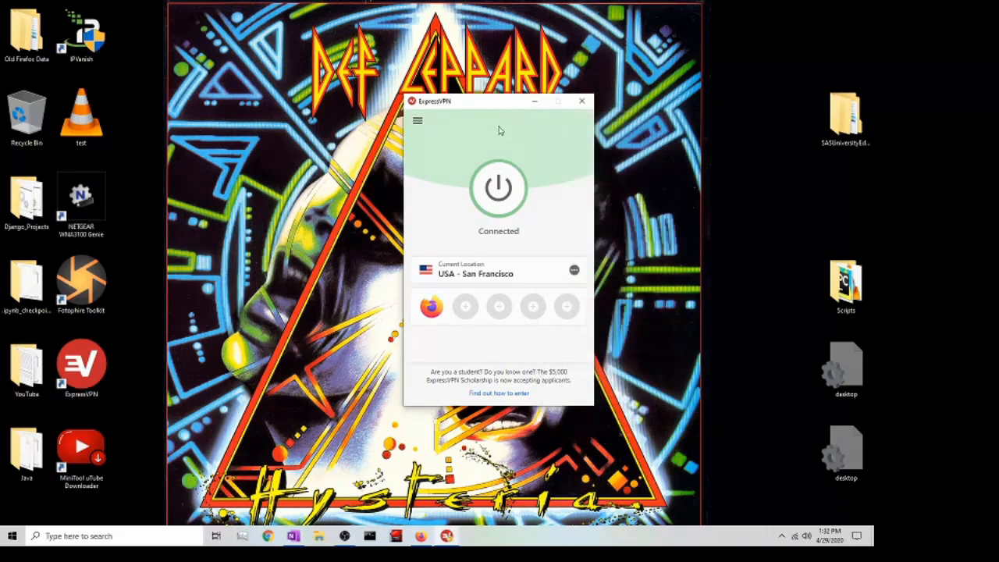
{"action": "left_click", "coordinate": [498, 188]}
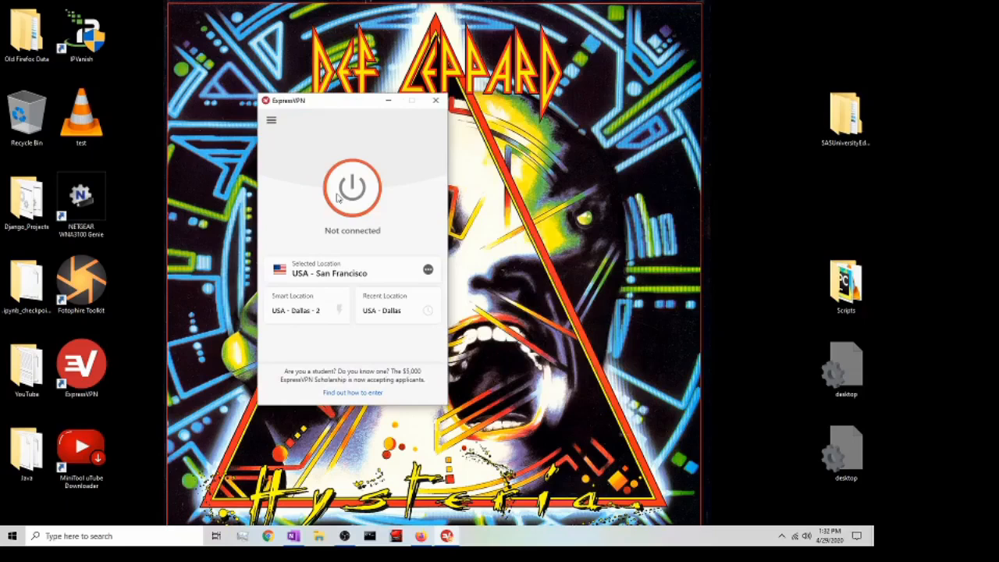
{"action": "left_click", "coordinate": [352, 188]}
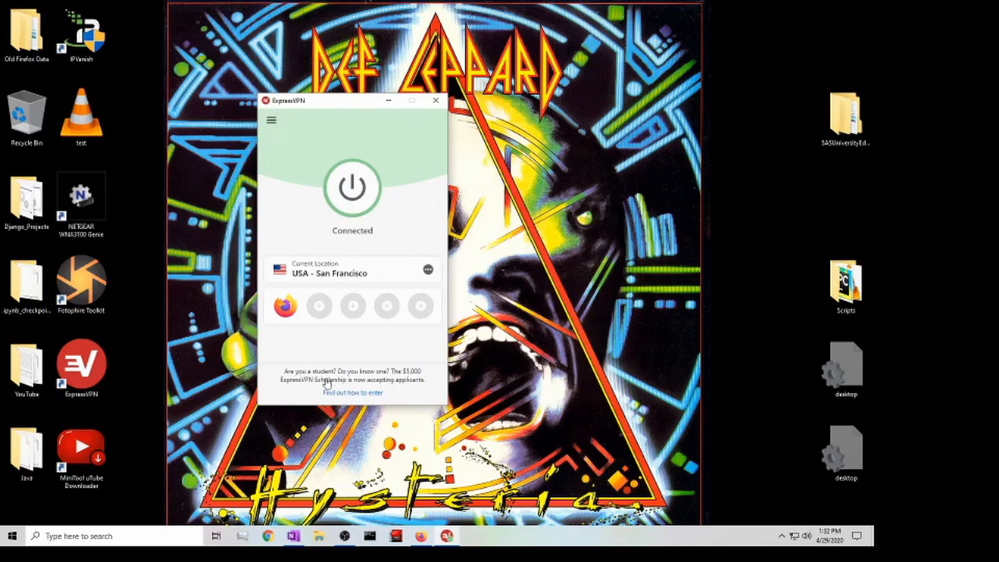
{"action": "mouse_move", "coordinate": [394, 240]}
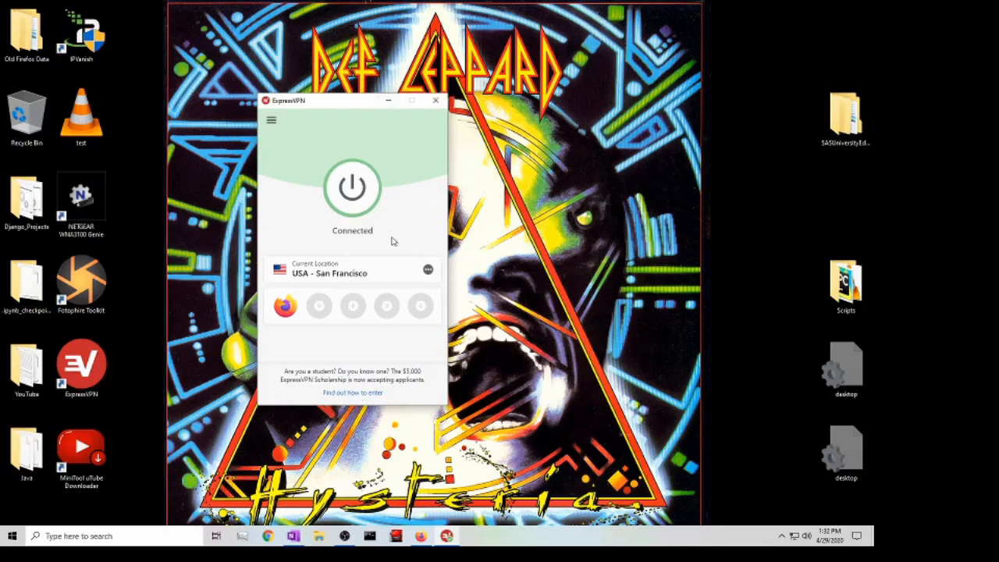
{"action": "mouse_move", "coordinate": [427, 208]}
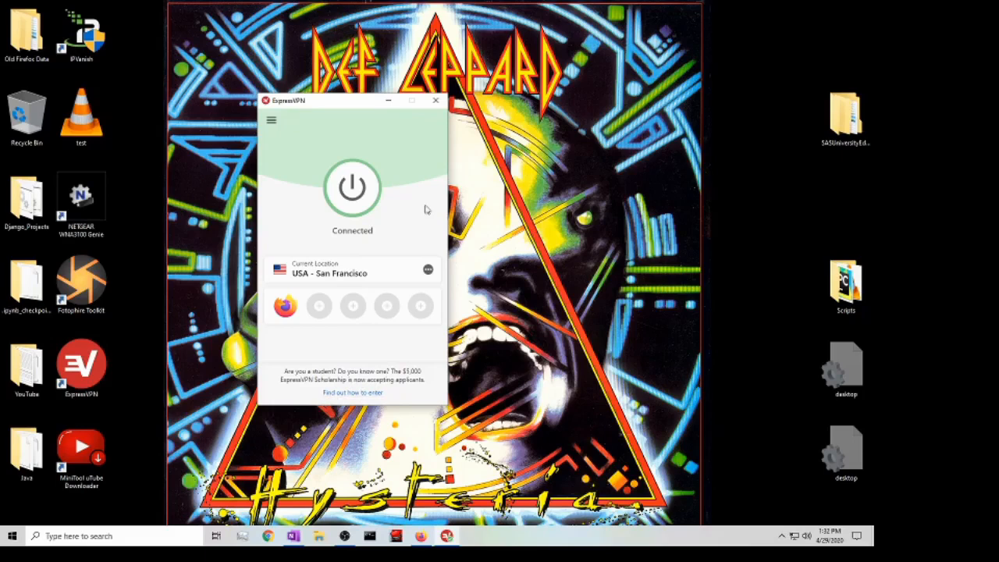
{"action": "mouse_move", "coordinate": [415, 390]}
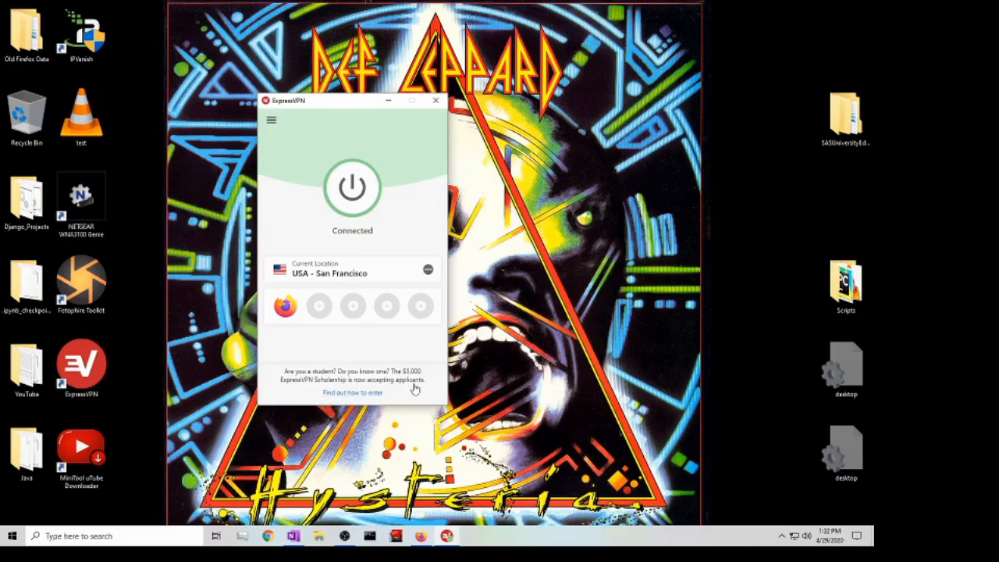
{"action": "mouse_move", "coordinate": [424, 357]}
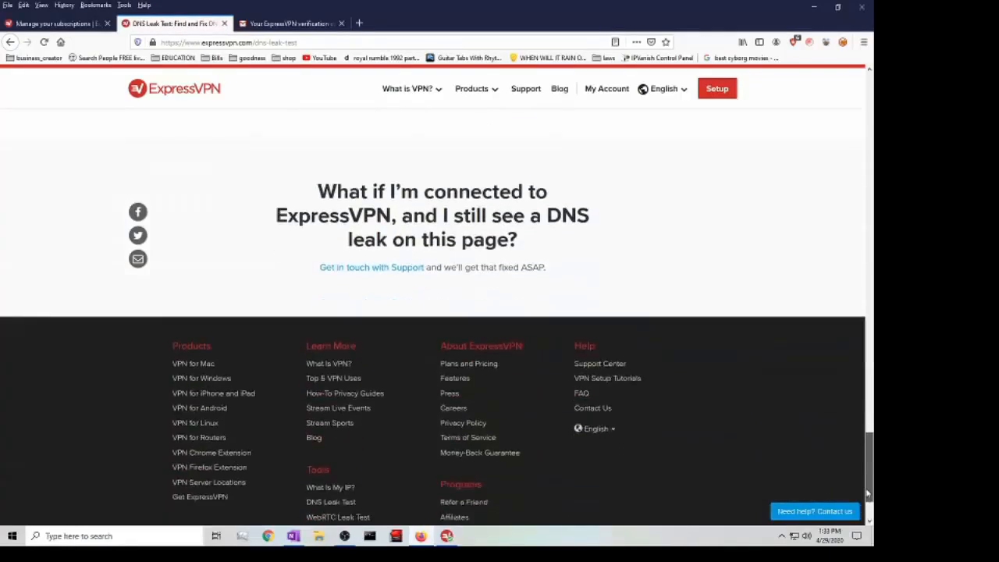
Scroll the DNS Leak Test page to confirm no leaks with both DNS servers in San Francisco
{"action": "scroll", "scroll_direction": "down", "scroll_amount": 3}
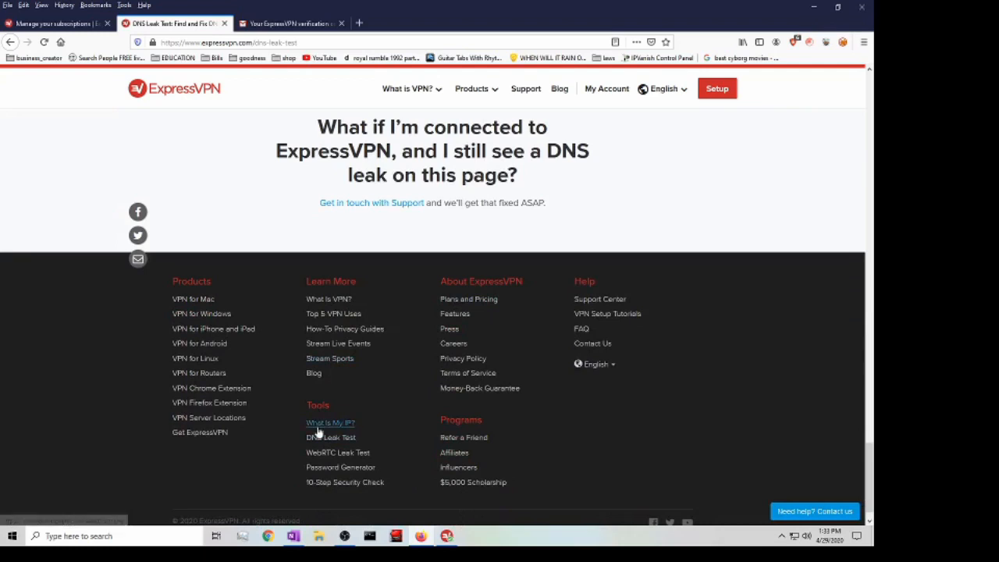
{"action": "mouse_move", "coordinate": [331, 425]}
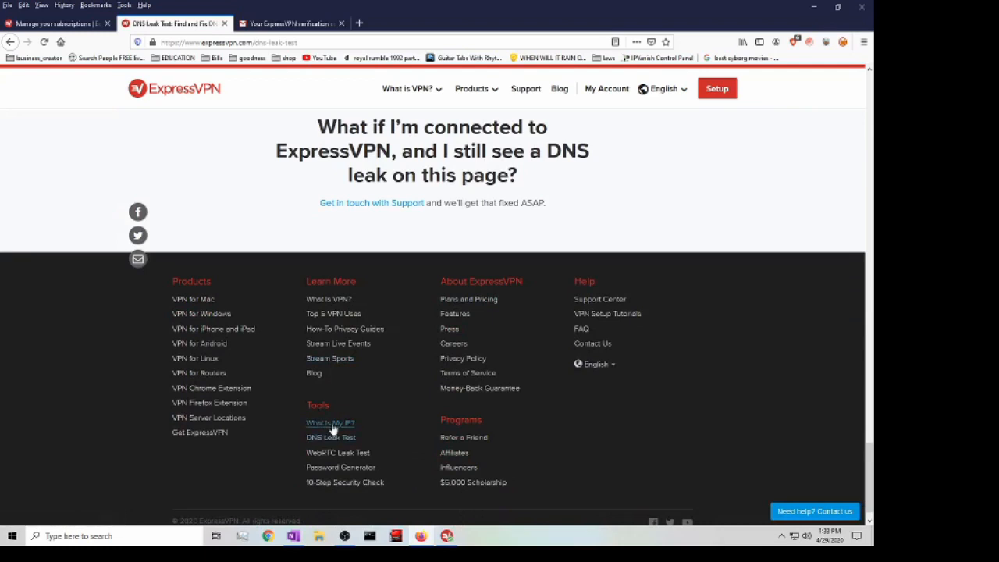
{"action": "mouse_move", "coordinate": [747, 435]}
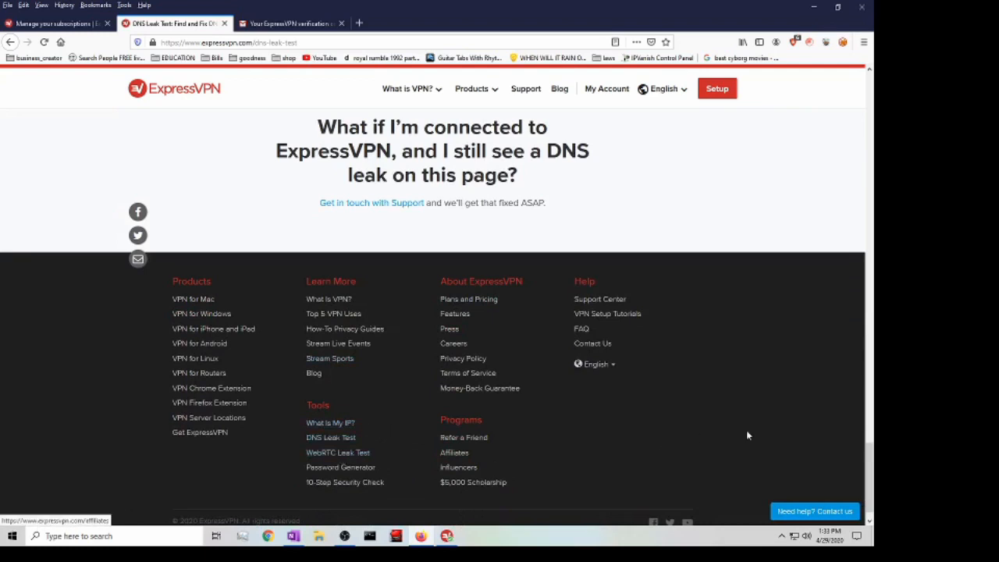
{"action": "scroll", "scroll_direction": "up", "scroll_amount": 3}
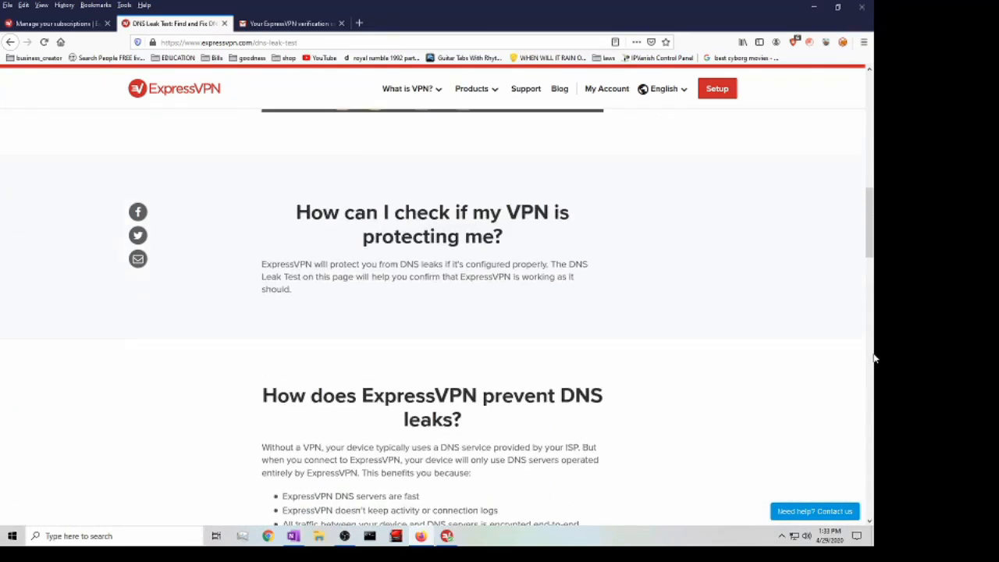
{"action": "scroll", "scroll_direction": "up", "scroll_amount": 3}
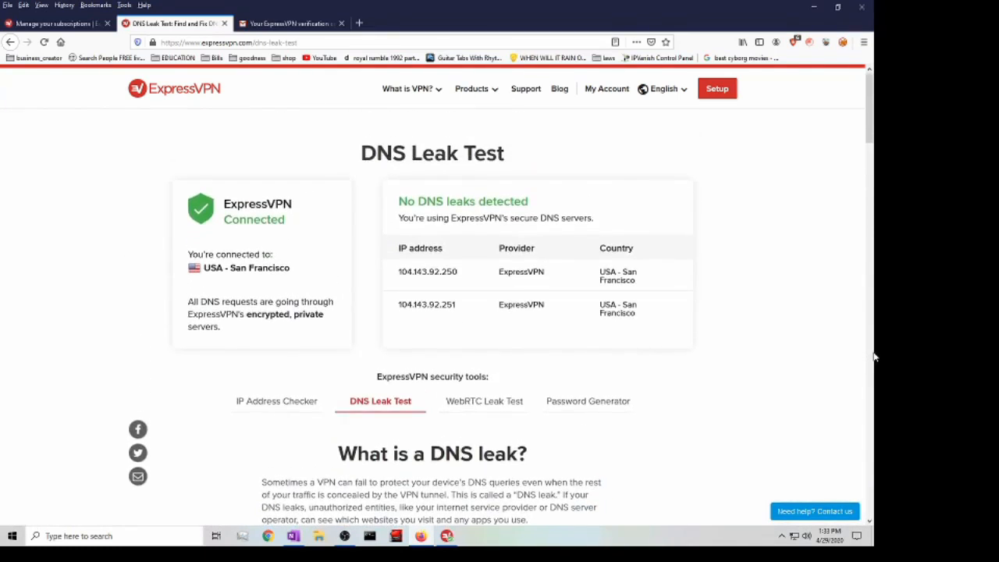
{"action": "mouse_move", "coordinate": [855, 357]}
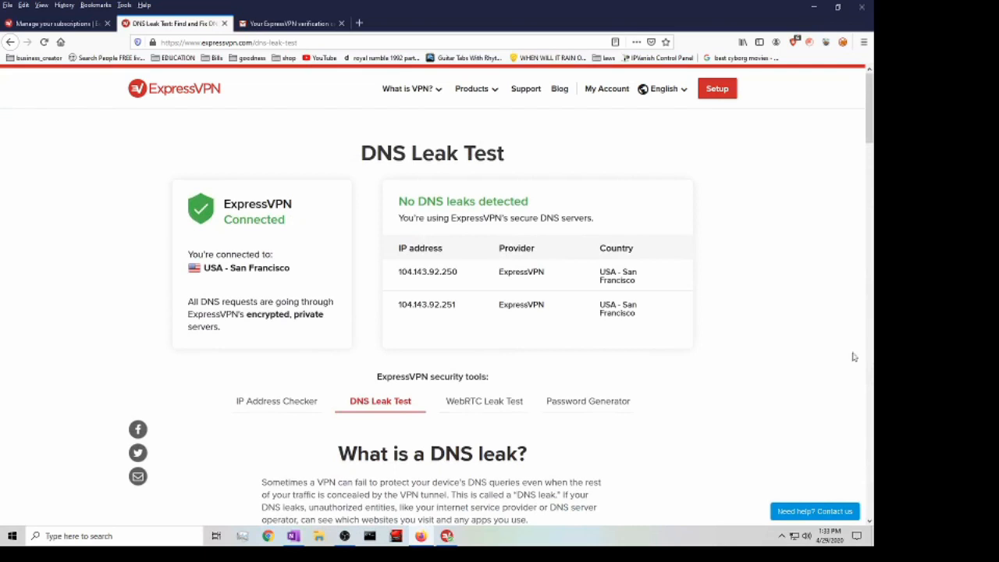
{"action": "mouse_move", "coordinate": [402, 205]}
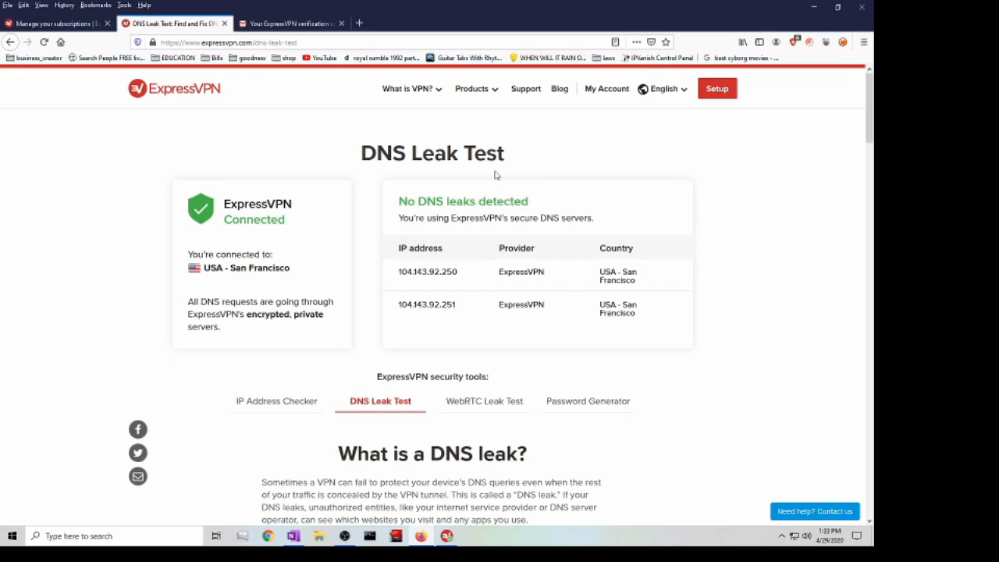
{"action": "mouse_move", "coordinate": [515, 233]}
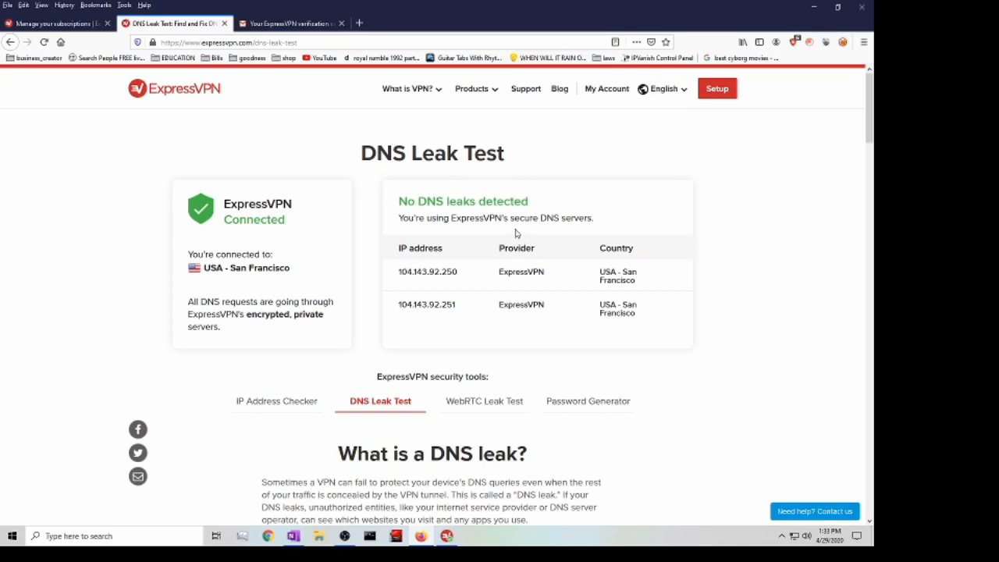
{"action": "mouse_move", "coordinate": [508, 197]}
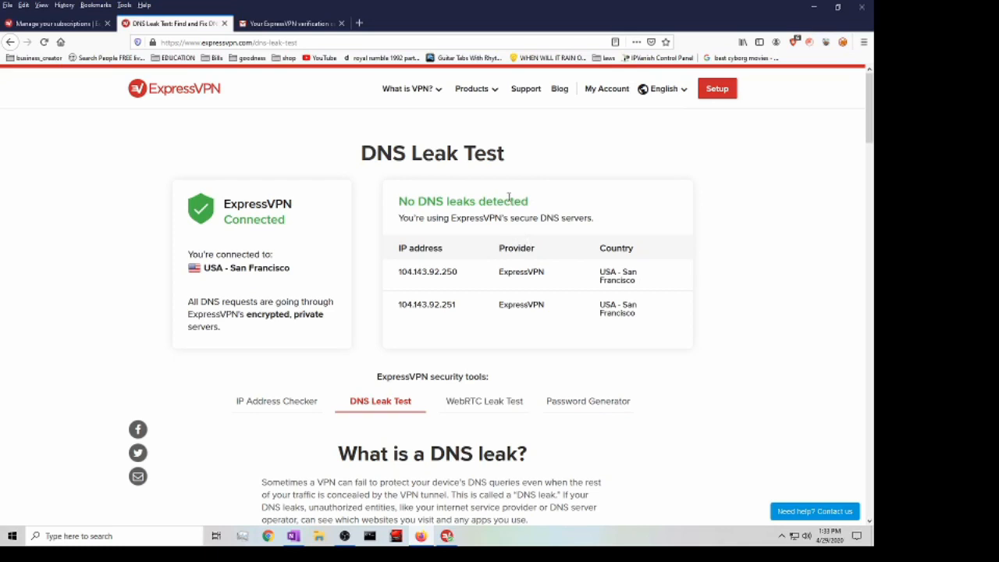
{"action": "scroll", "scroll_direction": "down", "scroll_amount": 3}
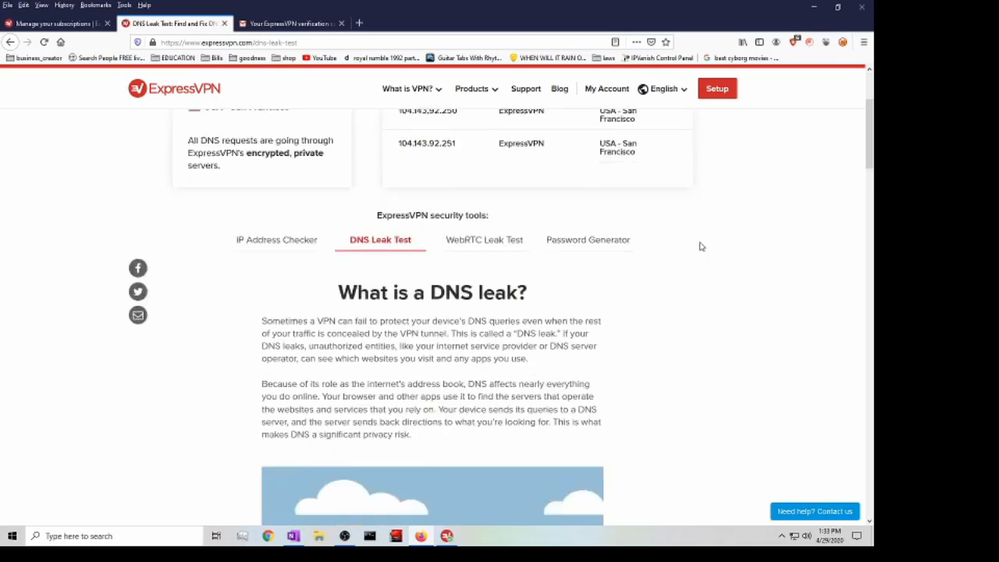
{"action": "scroll", "scroll_direction": "up", "scroll_amount": 3}
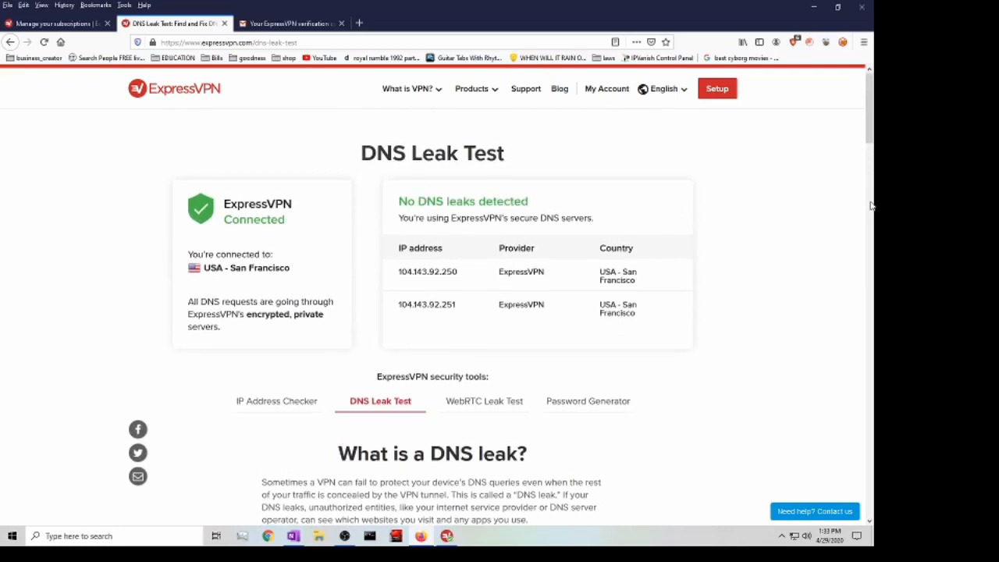
{"action": "scroll", "scroll_direction": "down", "scroll_amount": 3}
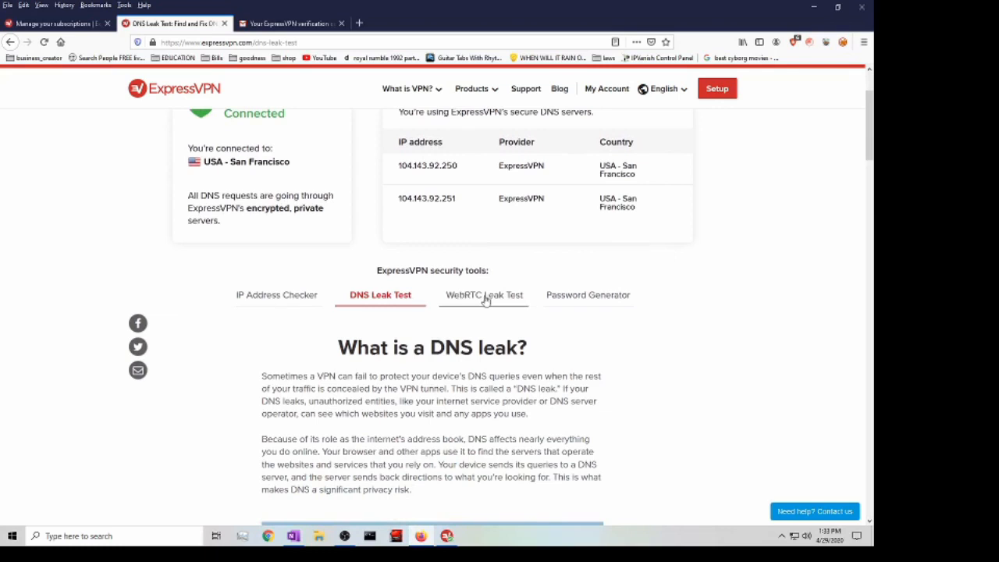
Run the WebRTC leak test, highlight its no-leak result, then check the San Francisco IP
{"action": "left_click", "coordinate": [484, 295]}
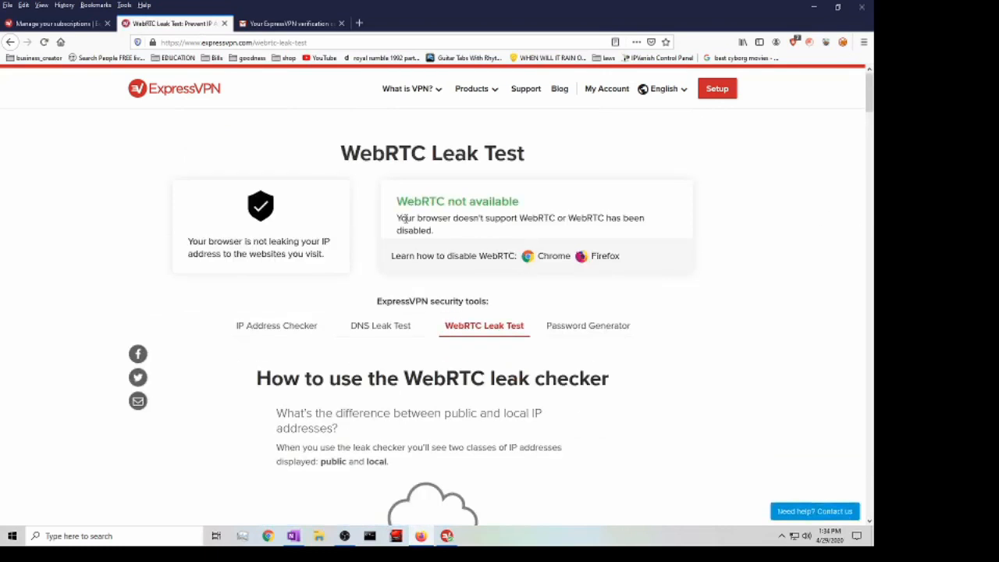
{"action": "left_click_drag", "start_coordinate": [395, 218], "coordinate": [547, 218]}
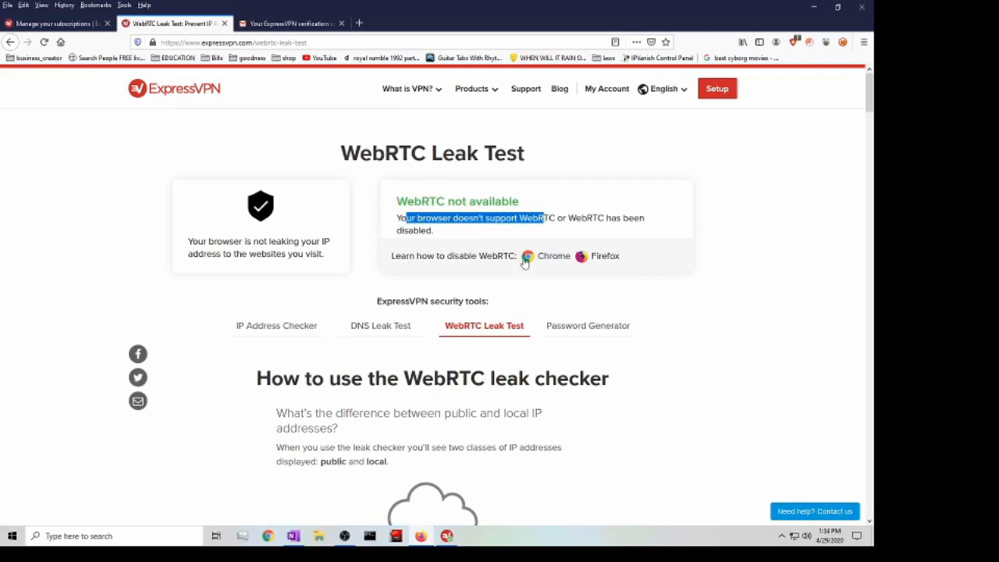
{"action": "mouse_move", "coordinate": [762, 215]}
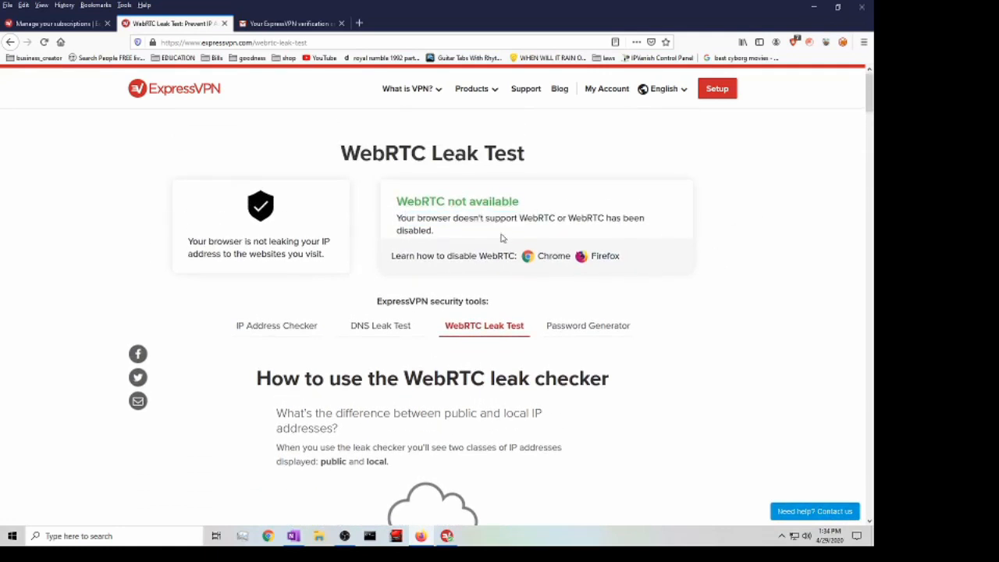
{"action": "mouse_move", "coordinate": [480, 240]}
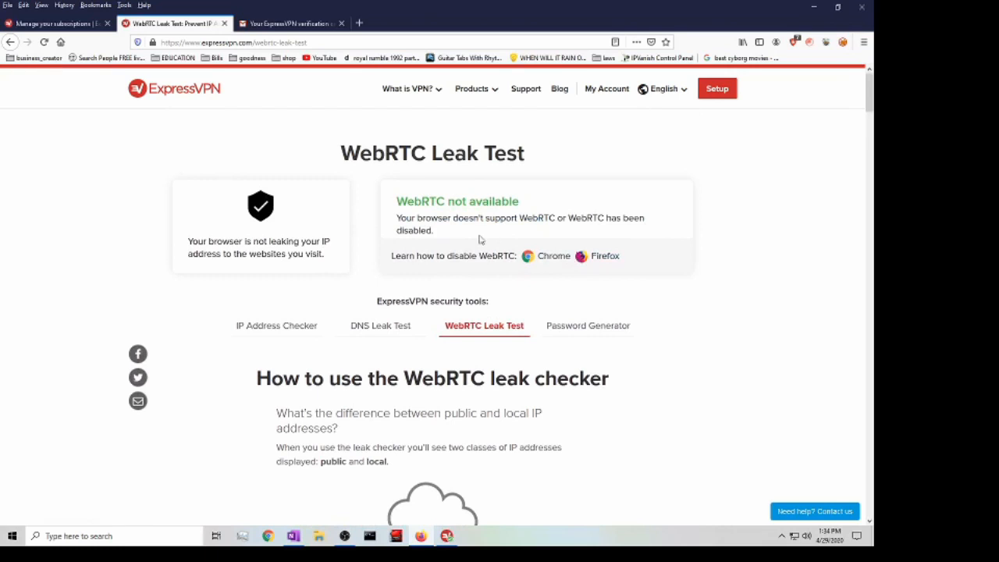
{"action": "scroll", "scroll_direction": "down", "scroll_amount": 3}
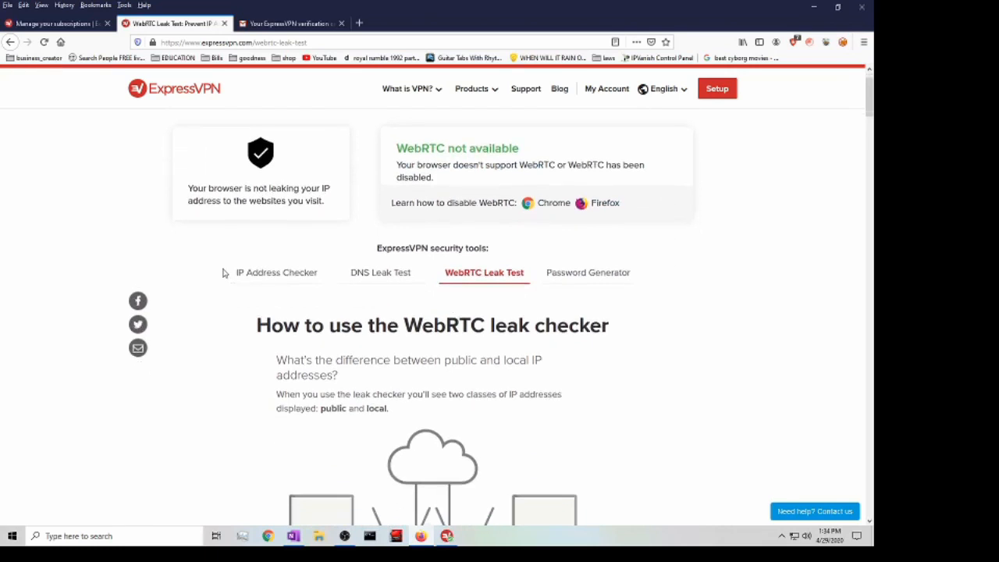
{"action": "left_click", "coordinate": [276, 273]}
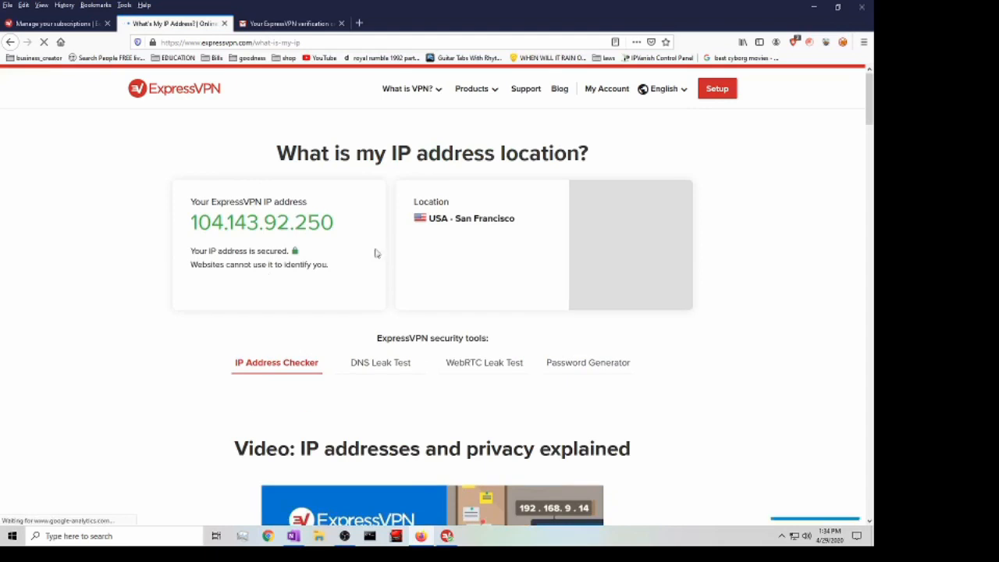